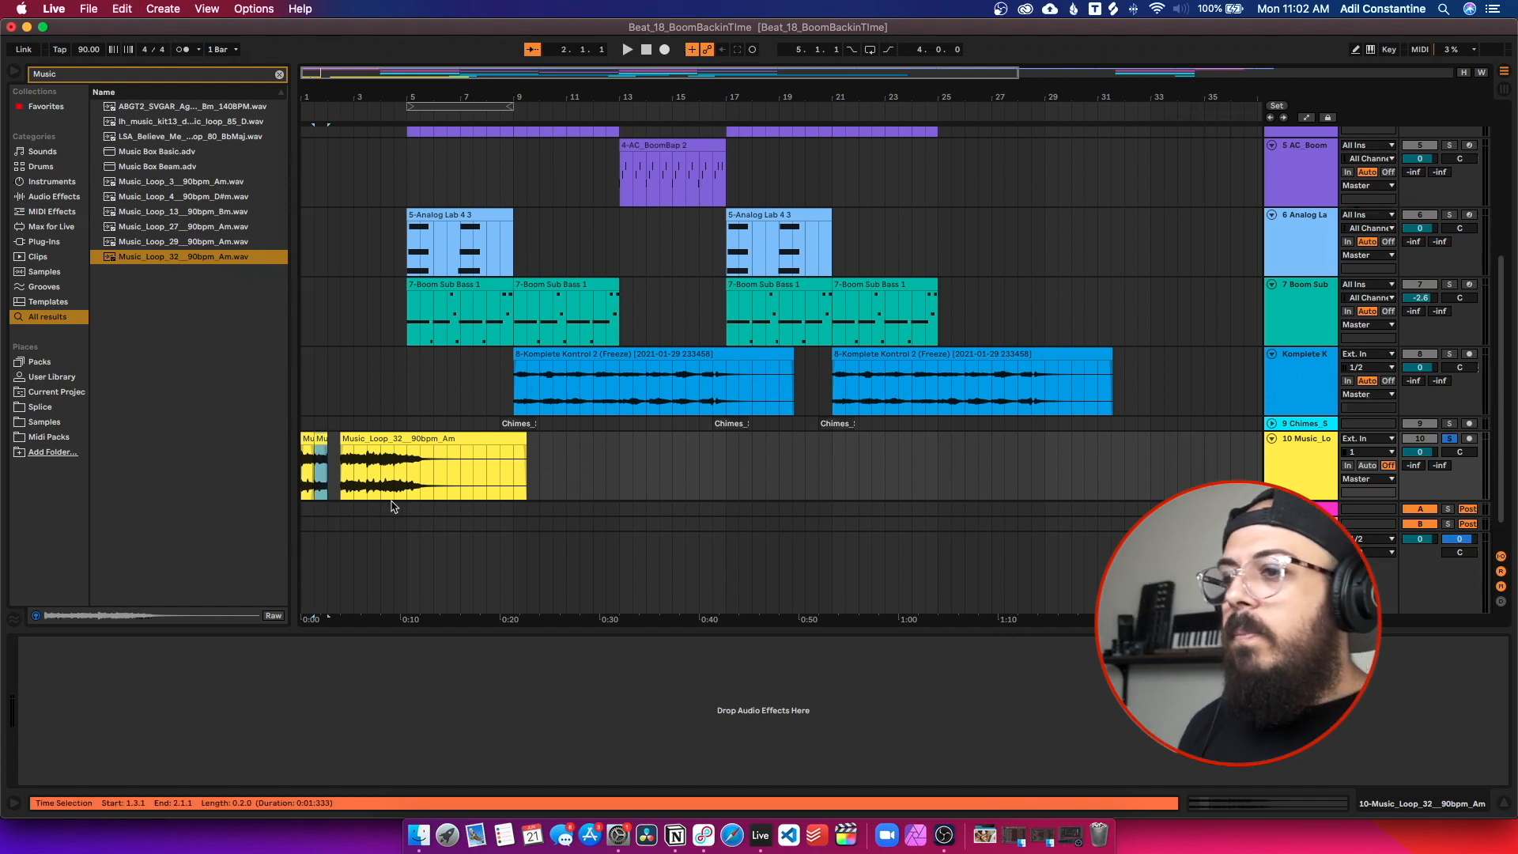
Step: Clear the Music search and select Simpler from the Instruments list
left_click(391, 438)
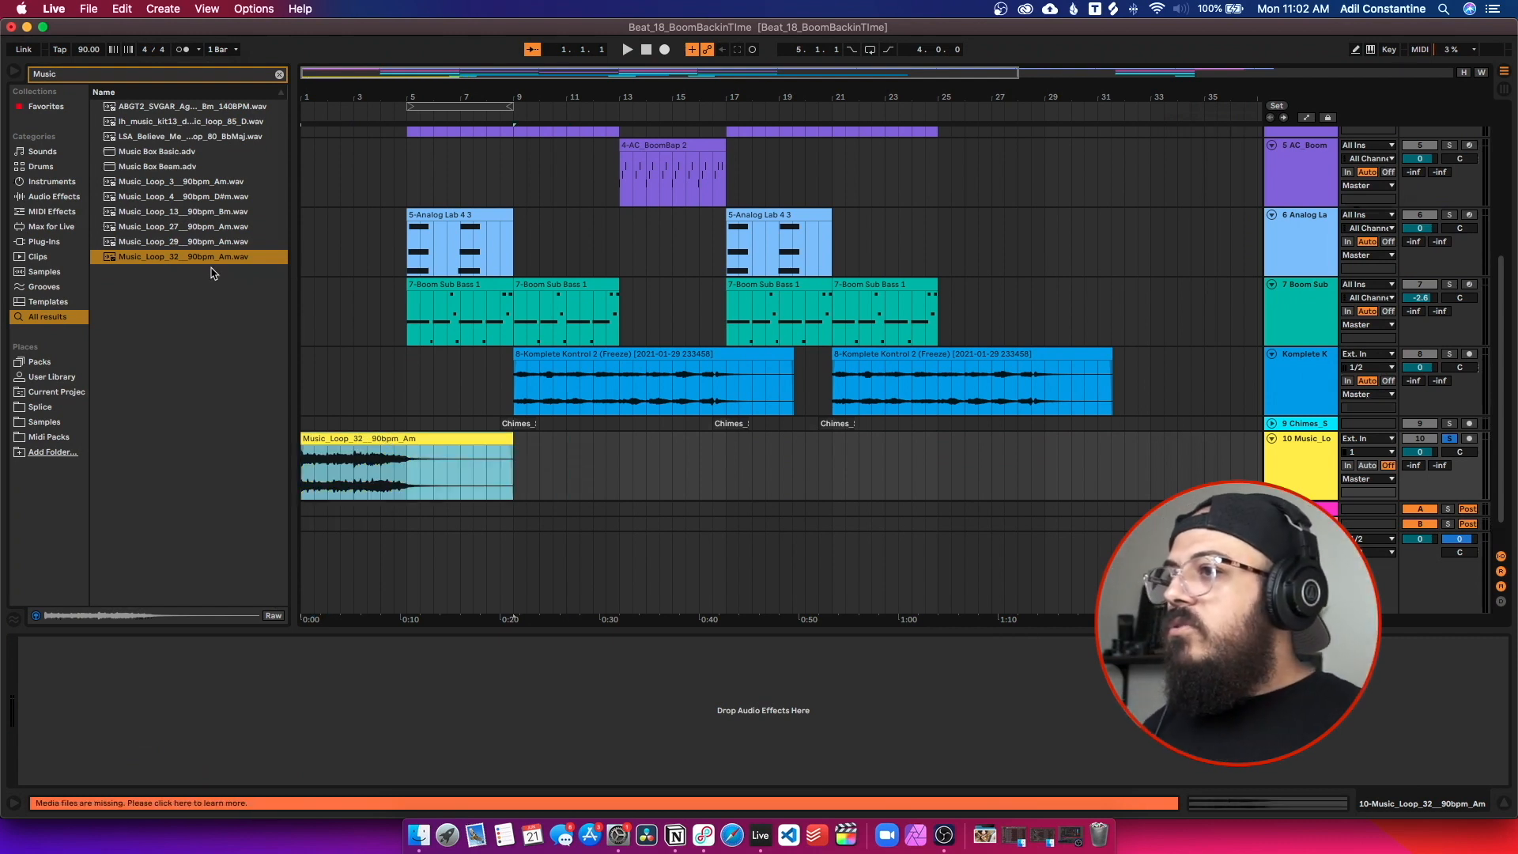
left_click(50, 181)
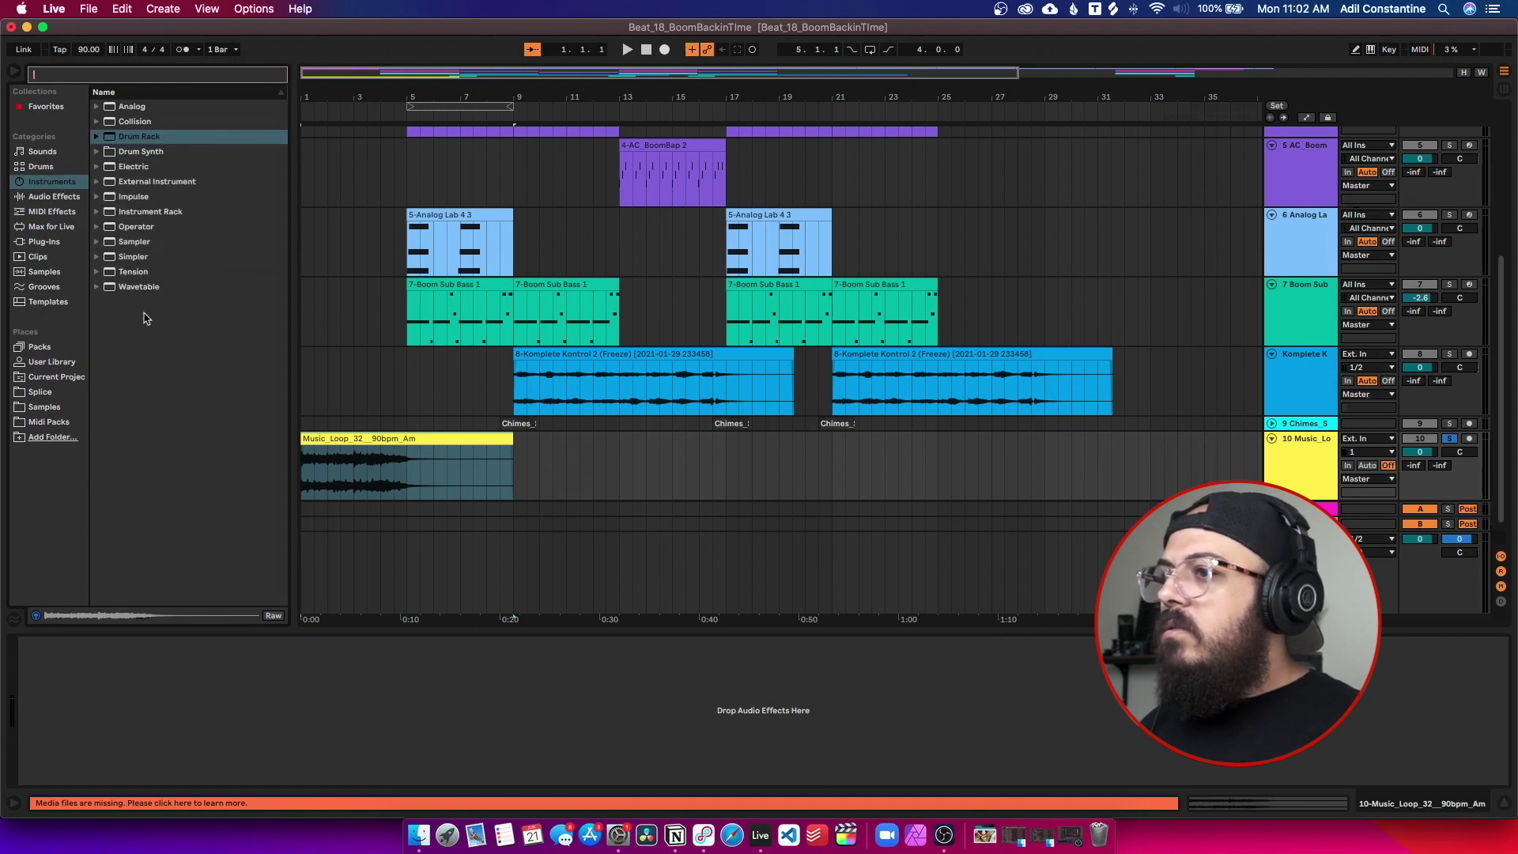
left_click(132, 256)
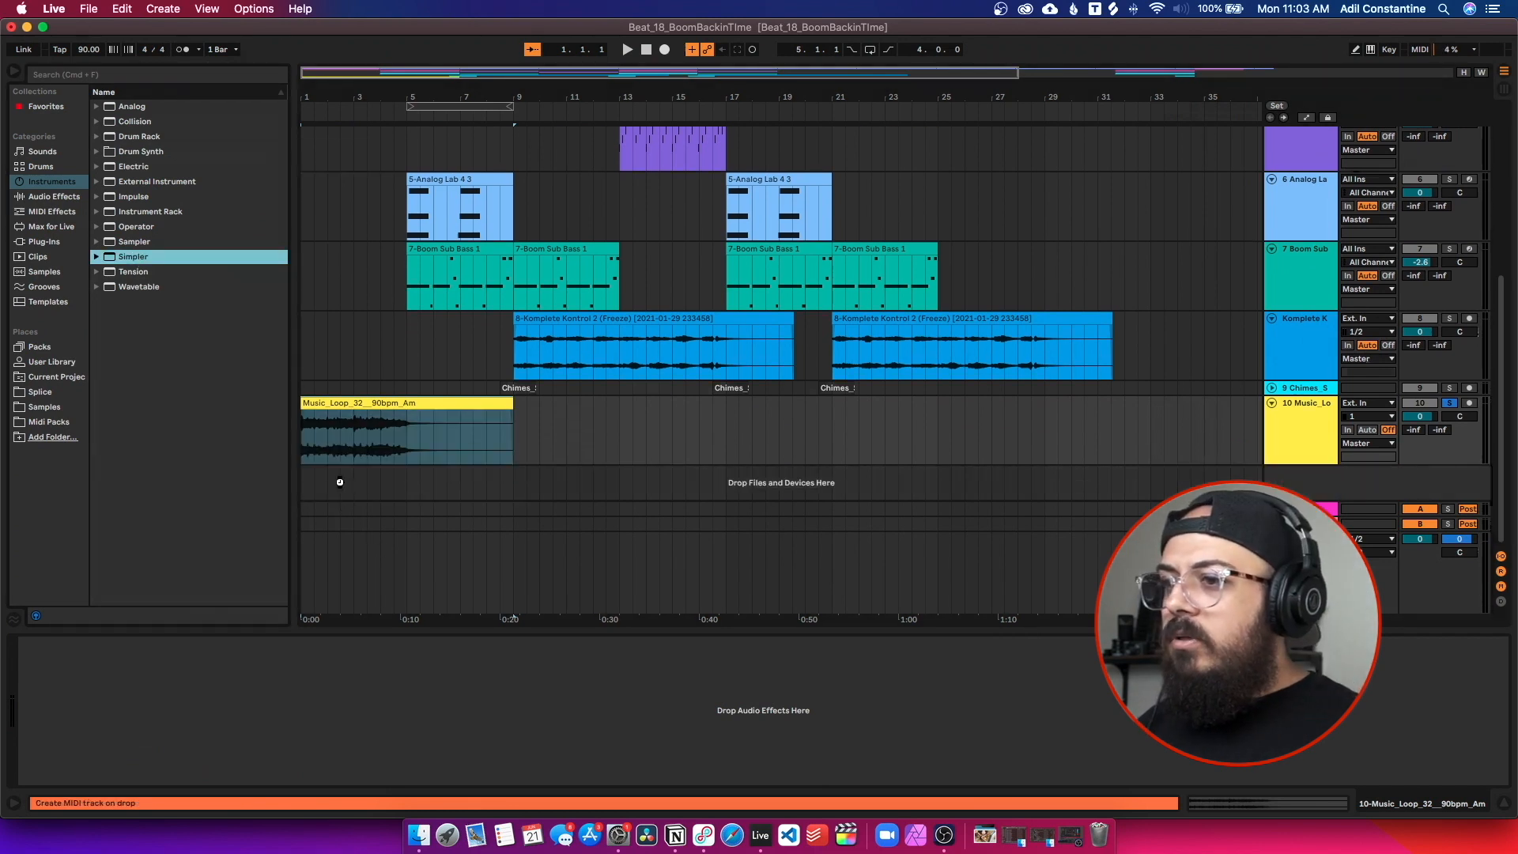
Step: Add Simpler on a new MIDI track loaded with Music_Loop_32__90bpm_Am
double_click(133, 256)
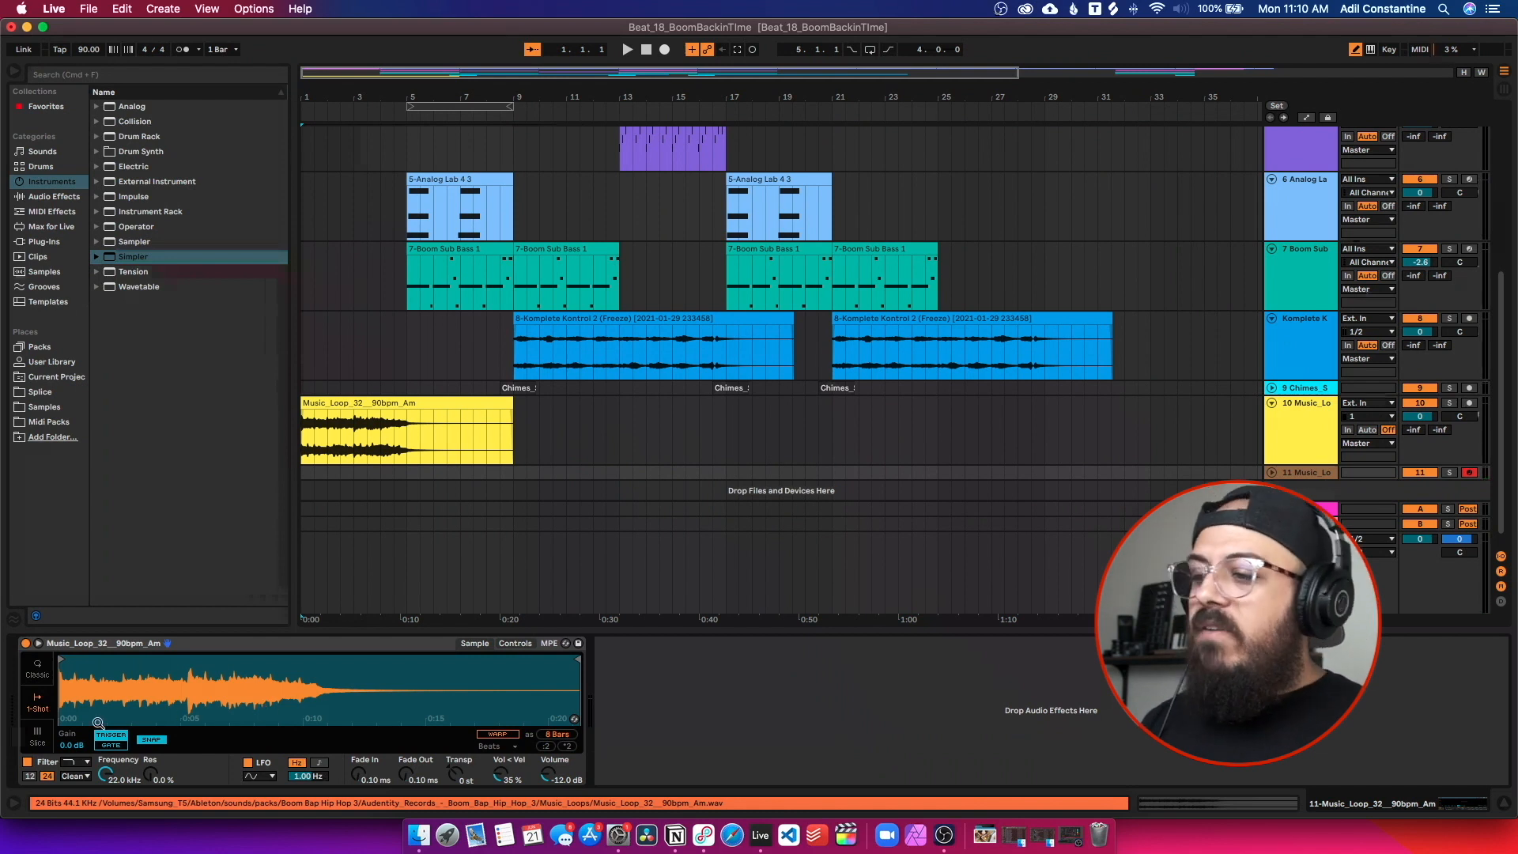
Step: Put Simpler in Slice mode, slicing by Transient at 54% sensitivity
left_click(36, 731)
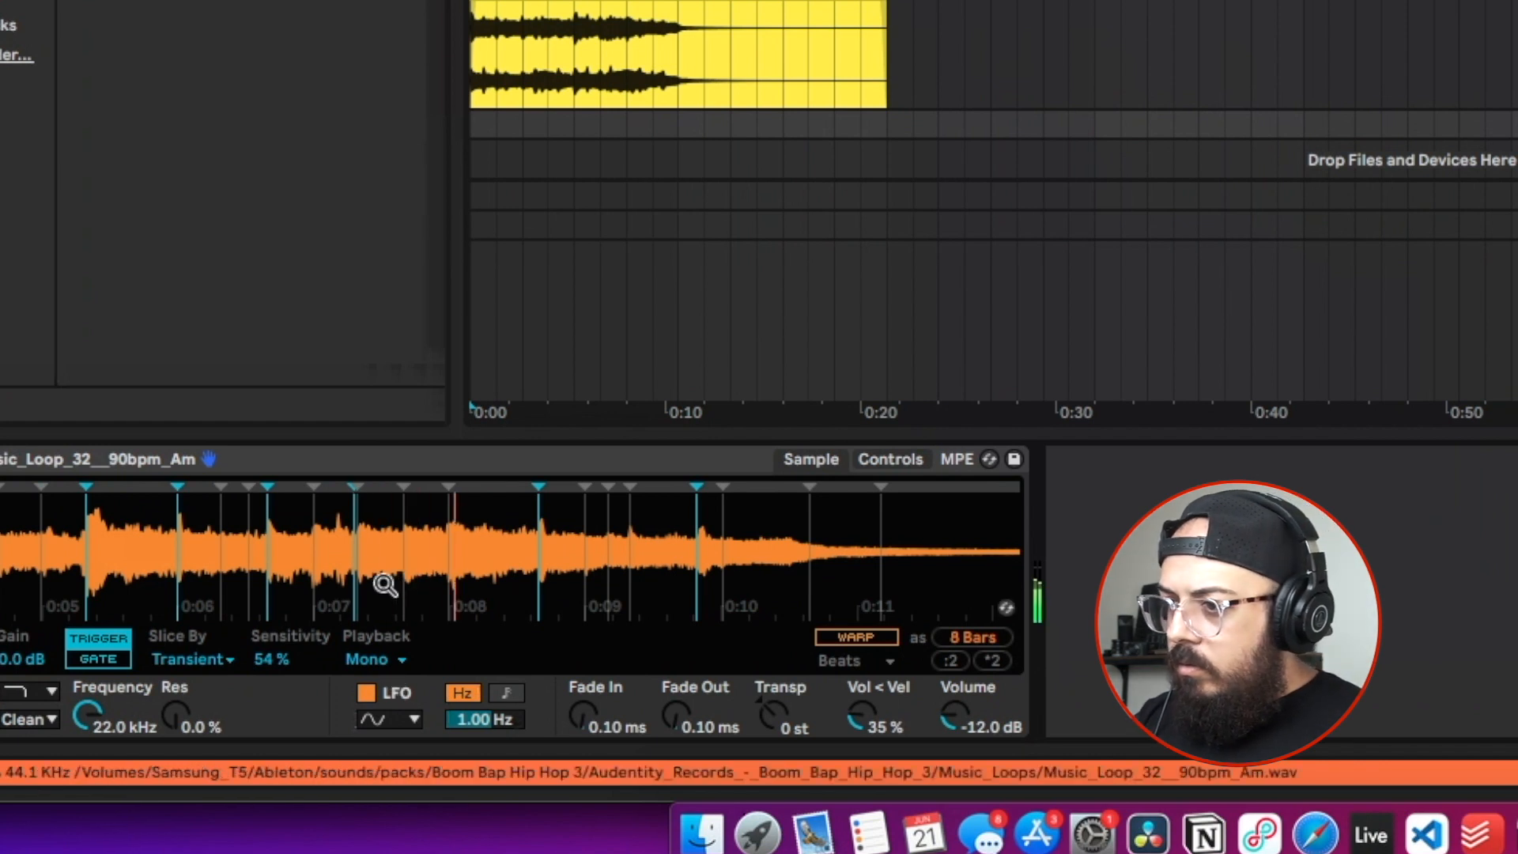
Step: Add a slice point near the loop's seven-second mark in Simpler's waveform
left_click(362, 553)
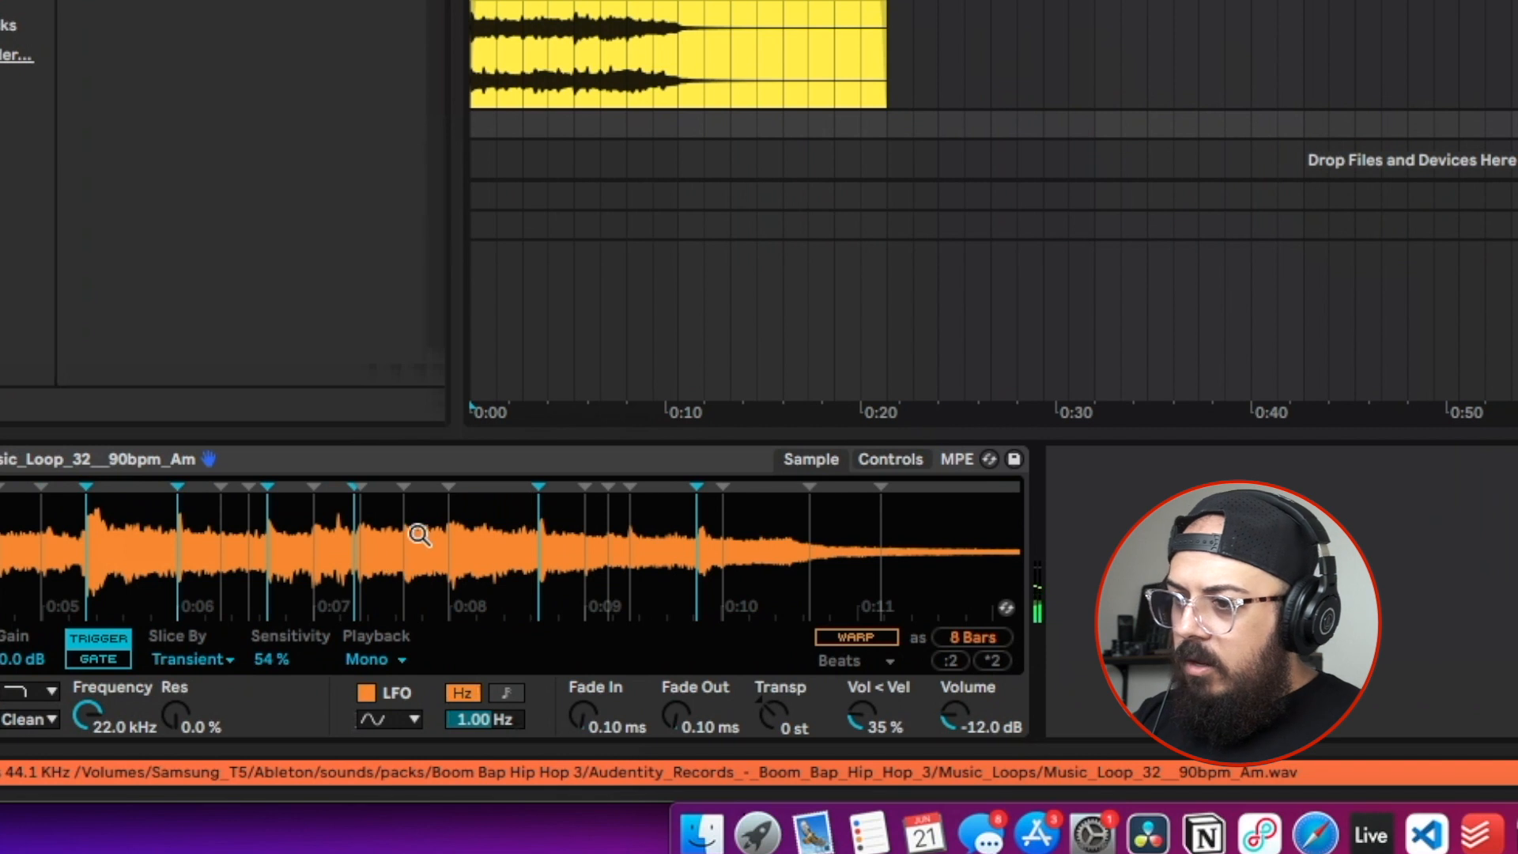
mouse_move(402, 518)
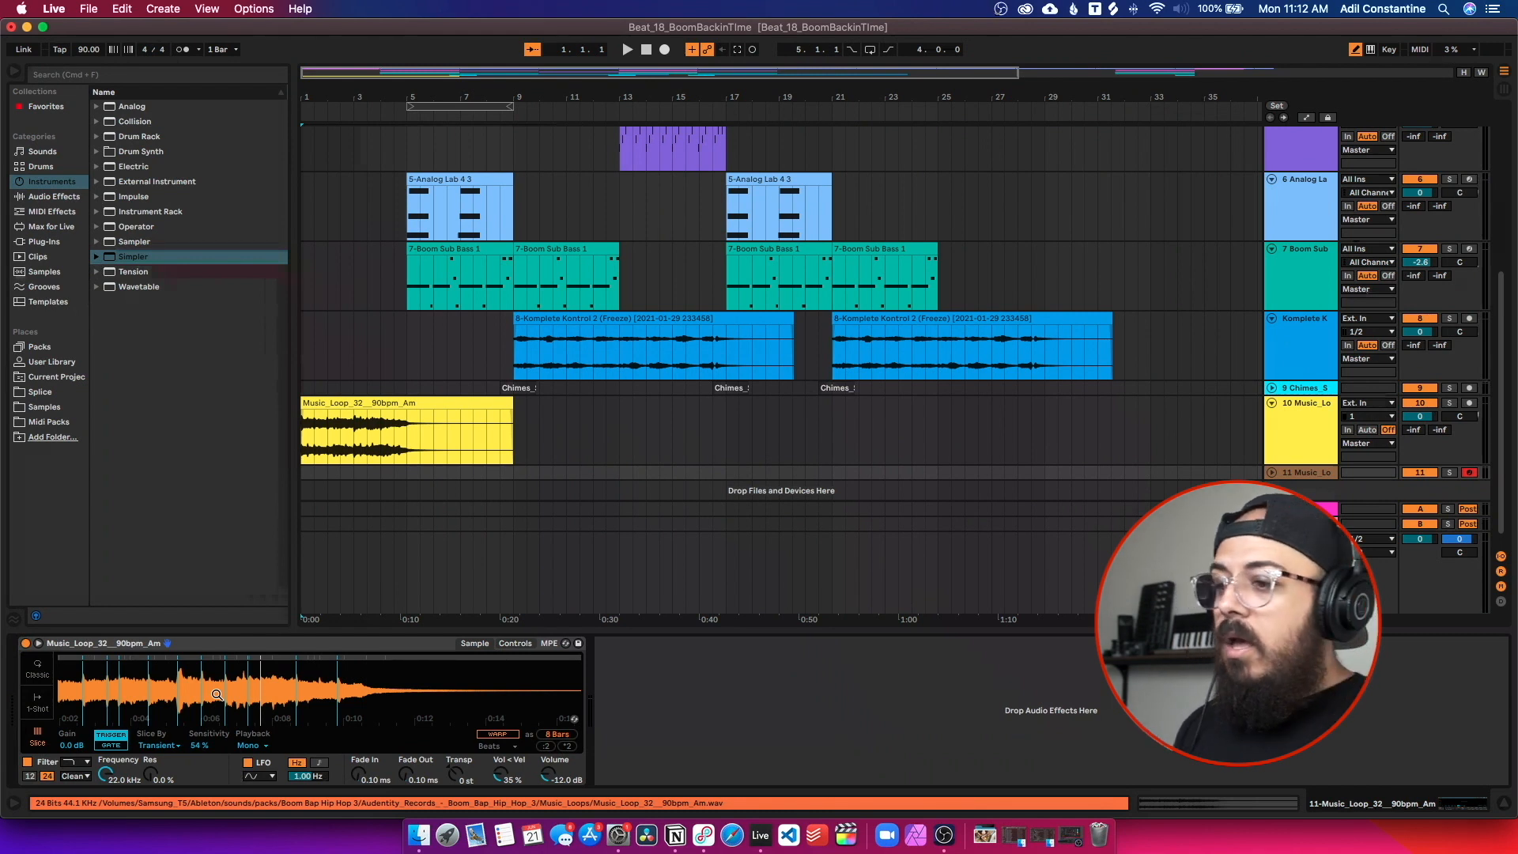
Step: Convert the sliced loop with Slice to Drum Rack from the waveform's context menu
right_click(186, 695)
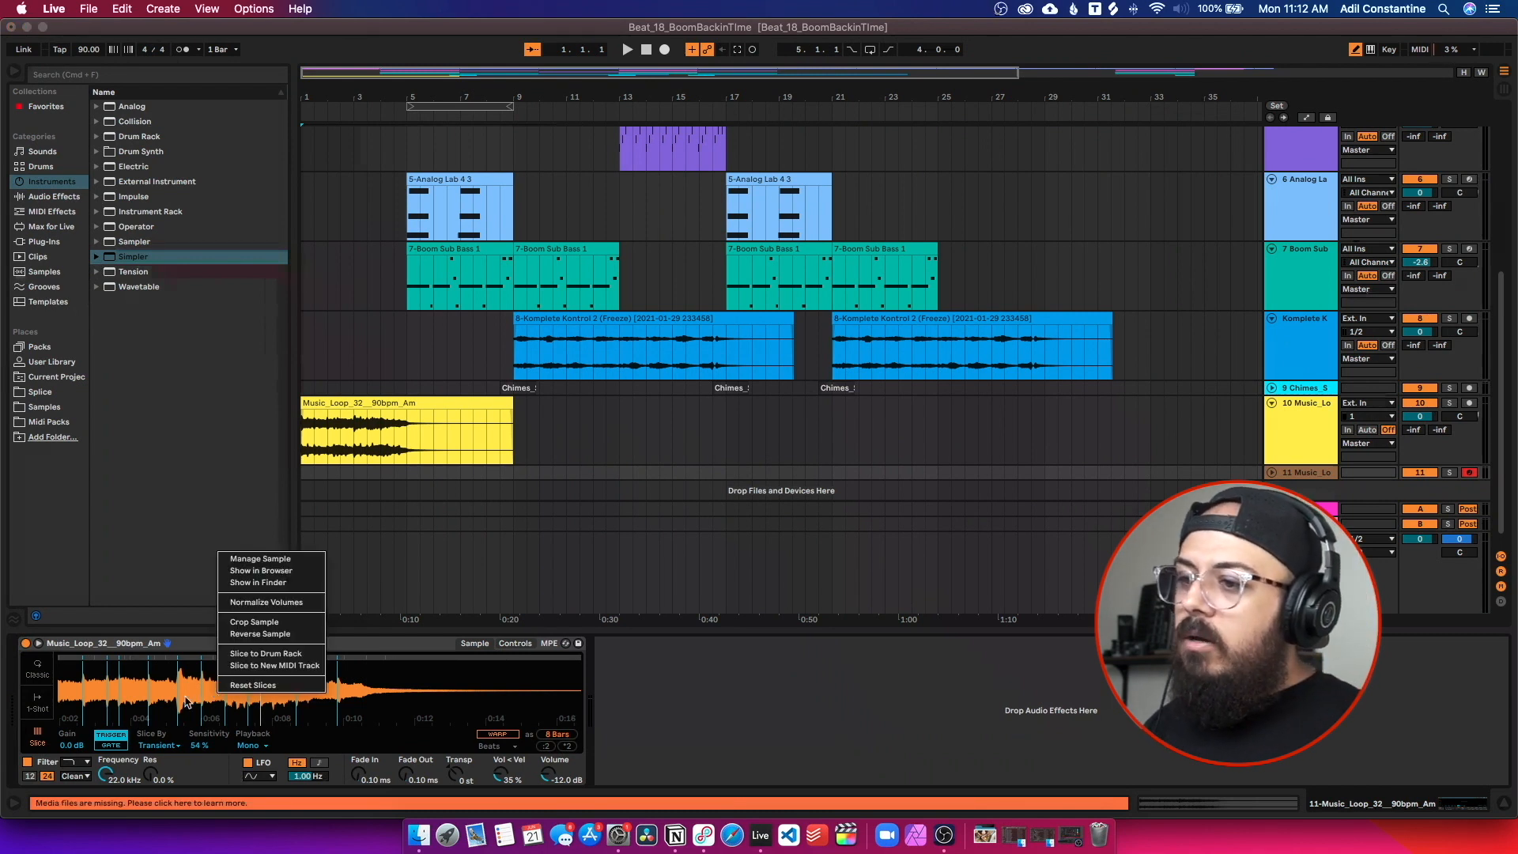
mouse_move(281, 653)
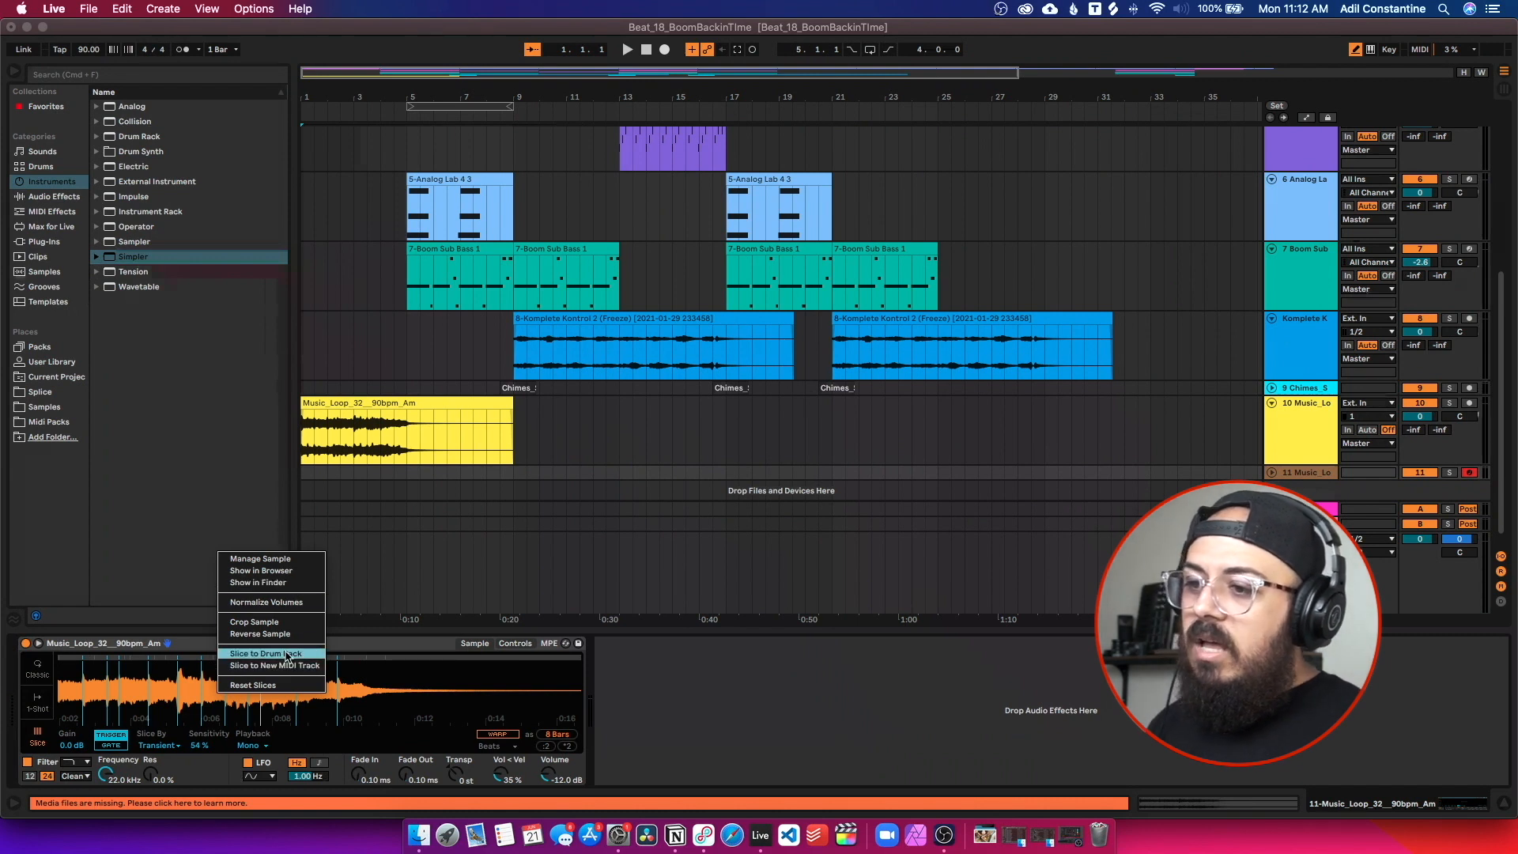
left_click(267, 653)
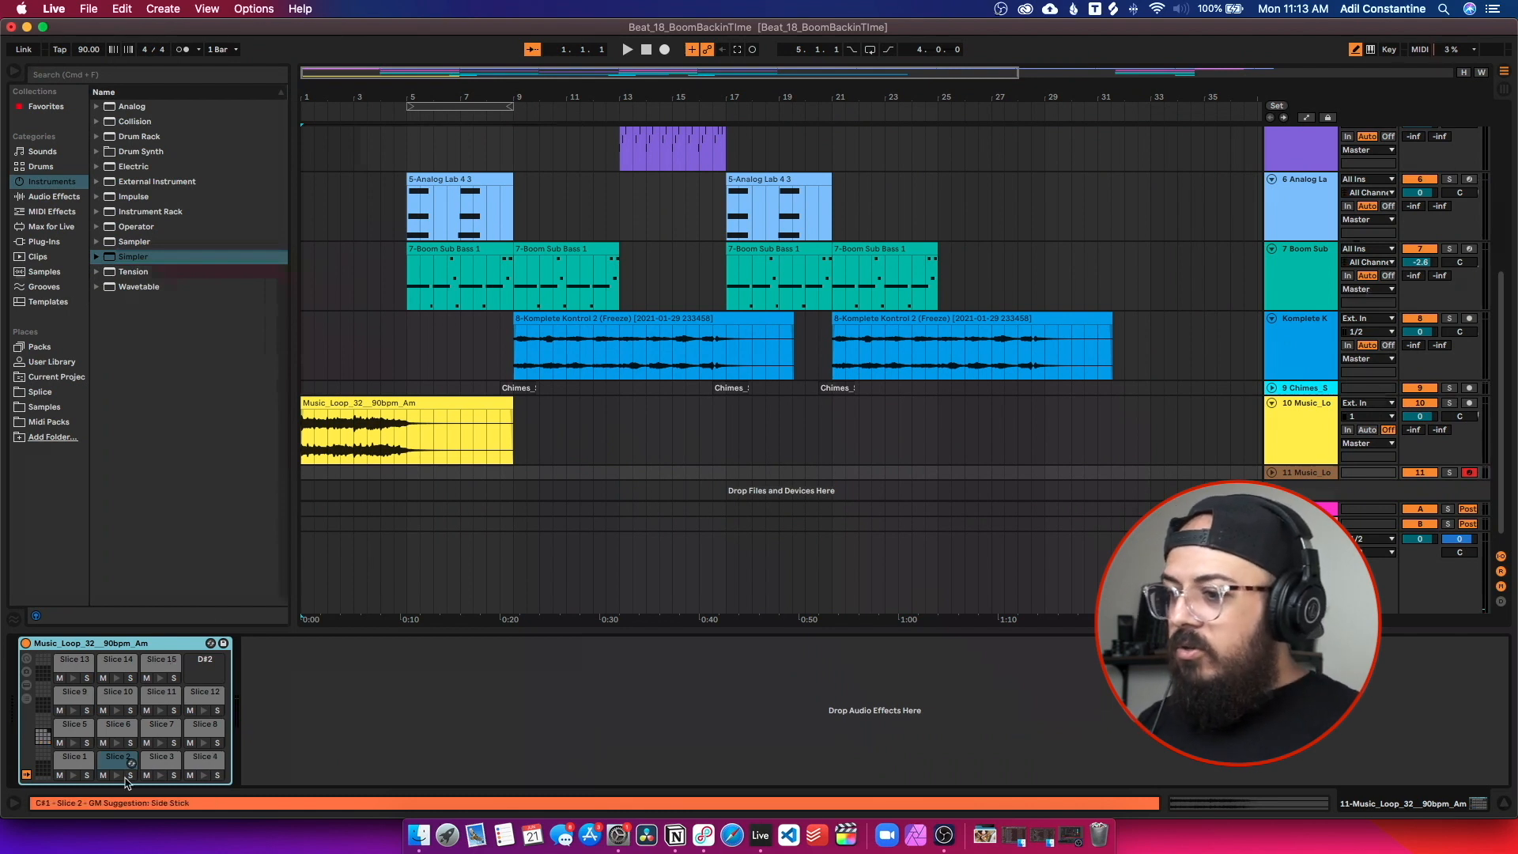
Step: Delete the Slice 2 and Slice 4 pads and move Slices 3 and 5 onto bottom-row pads
right_click(117, 756)
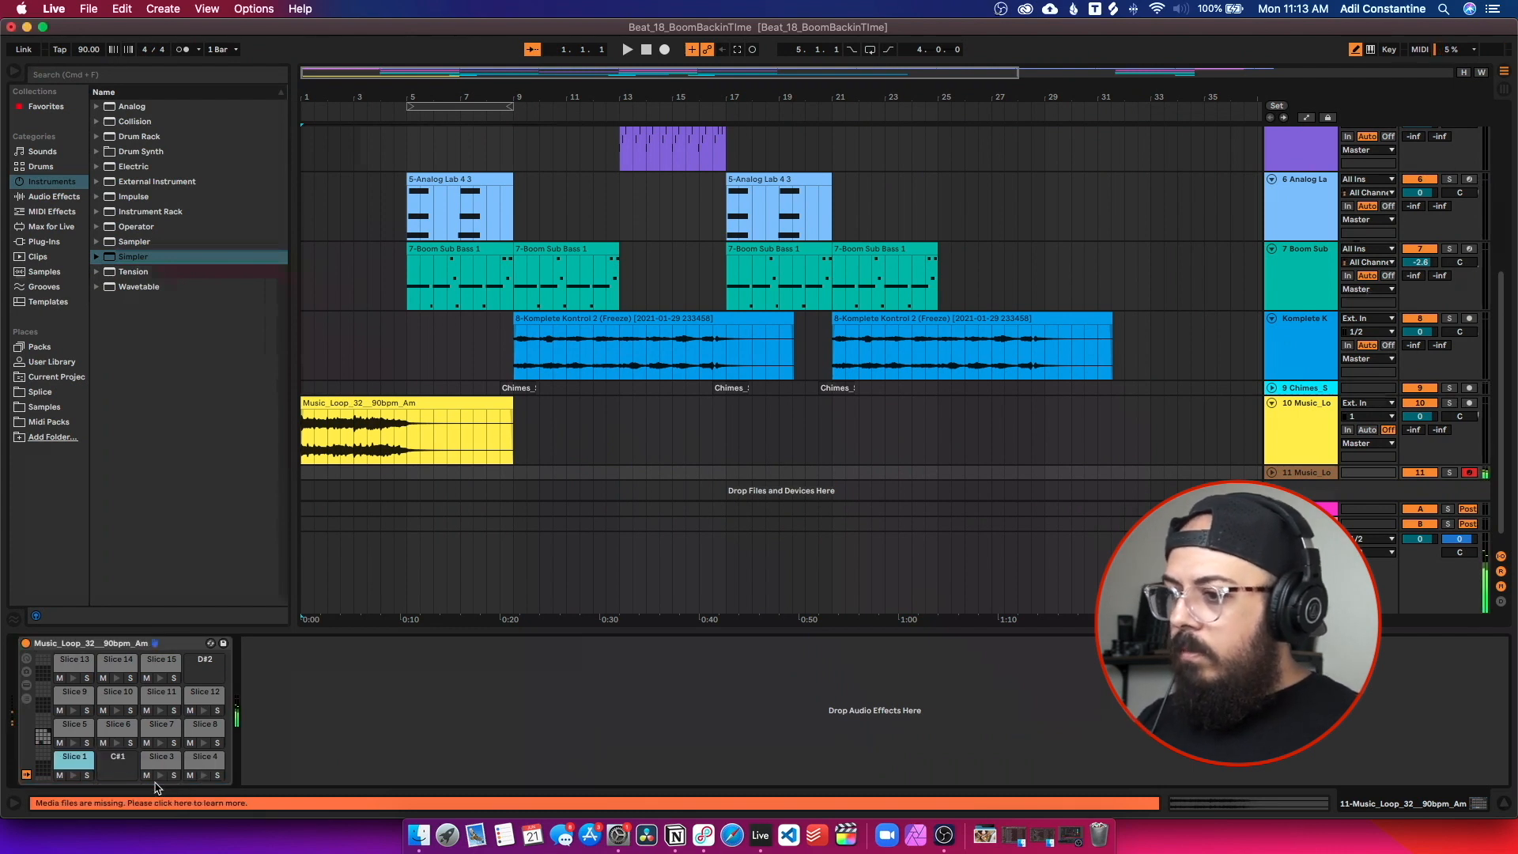
left_click(161, 756)
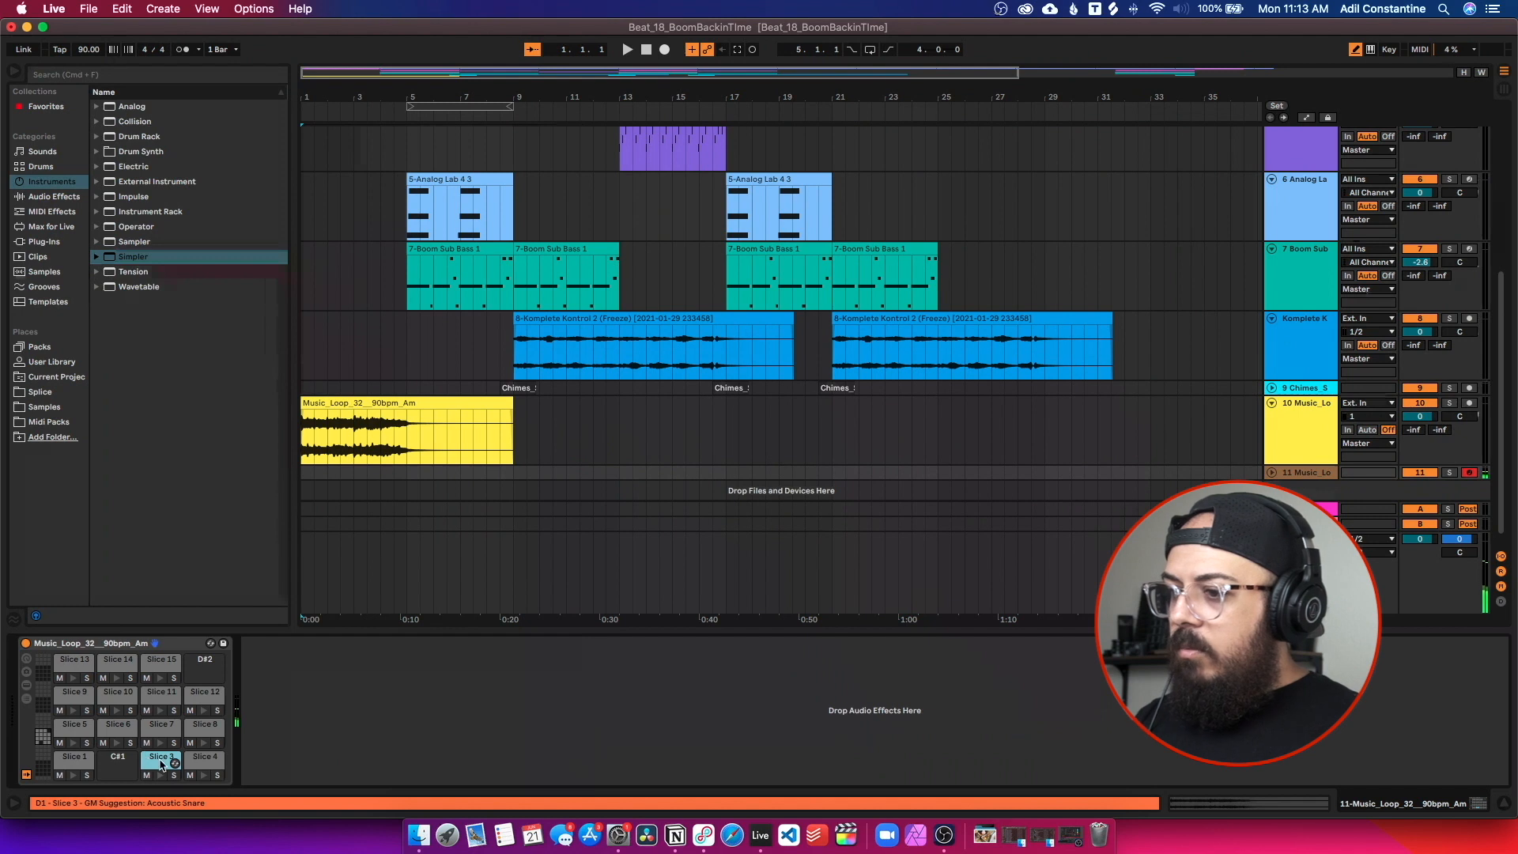
left_click(117, 756)
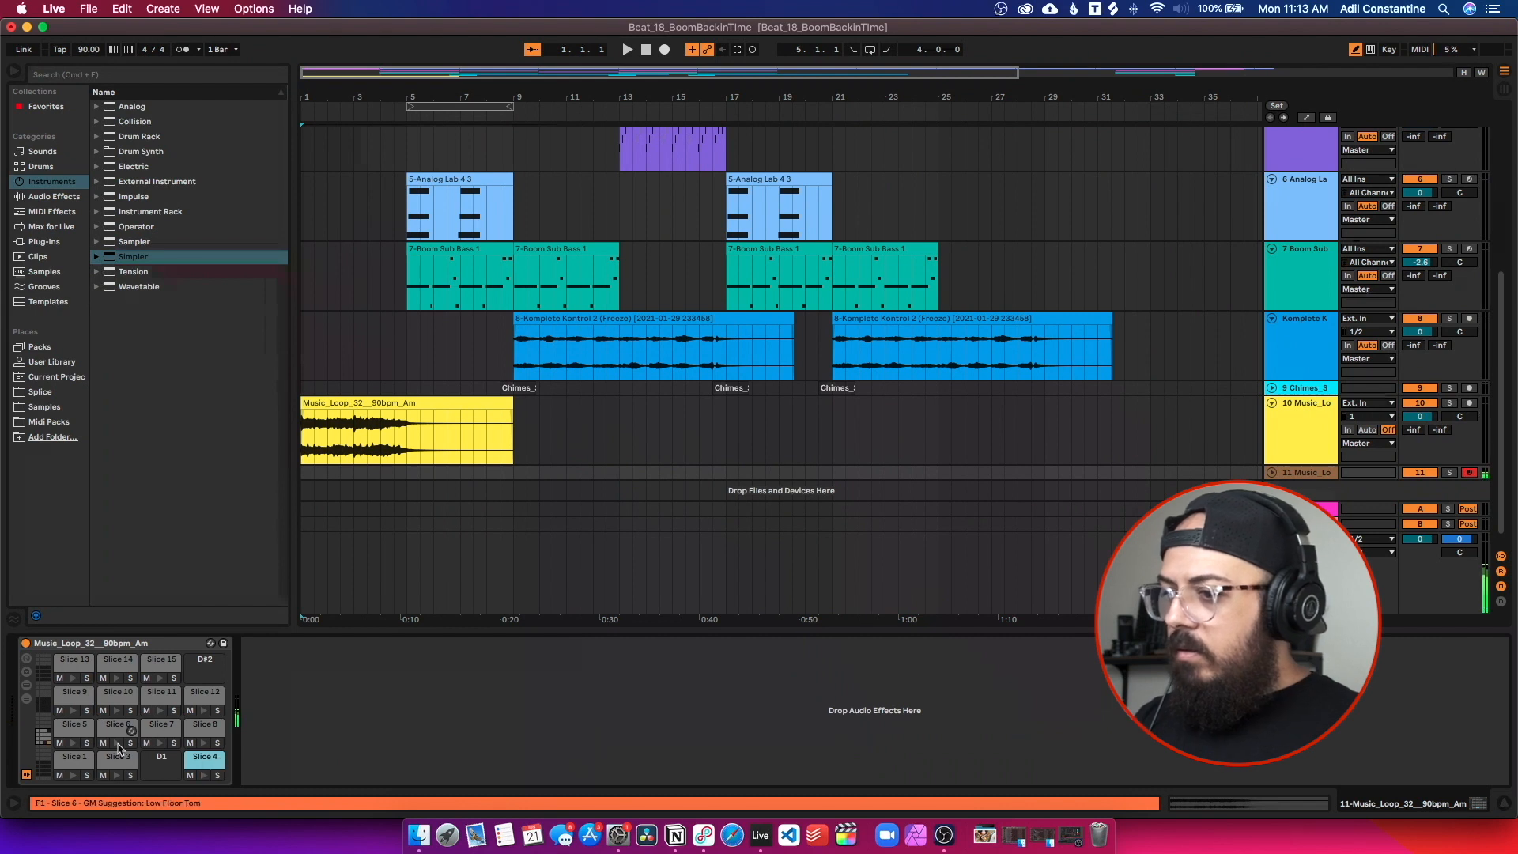
left_click(204, 757)
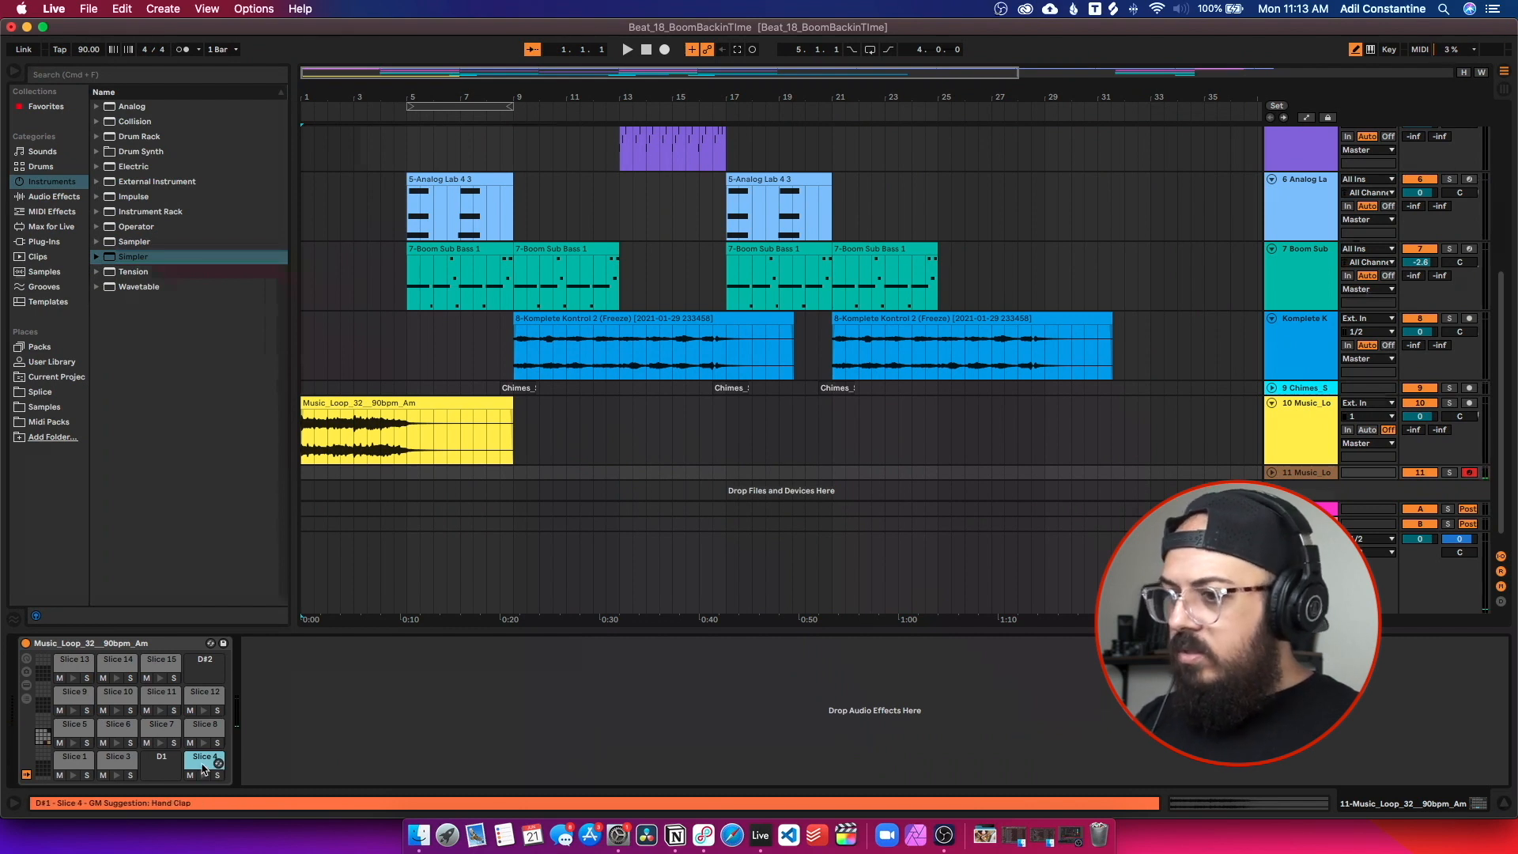
left_click(73, 723)
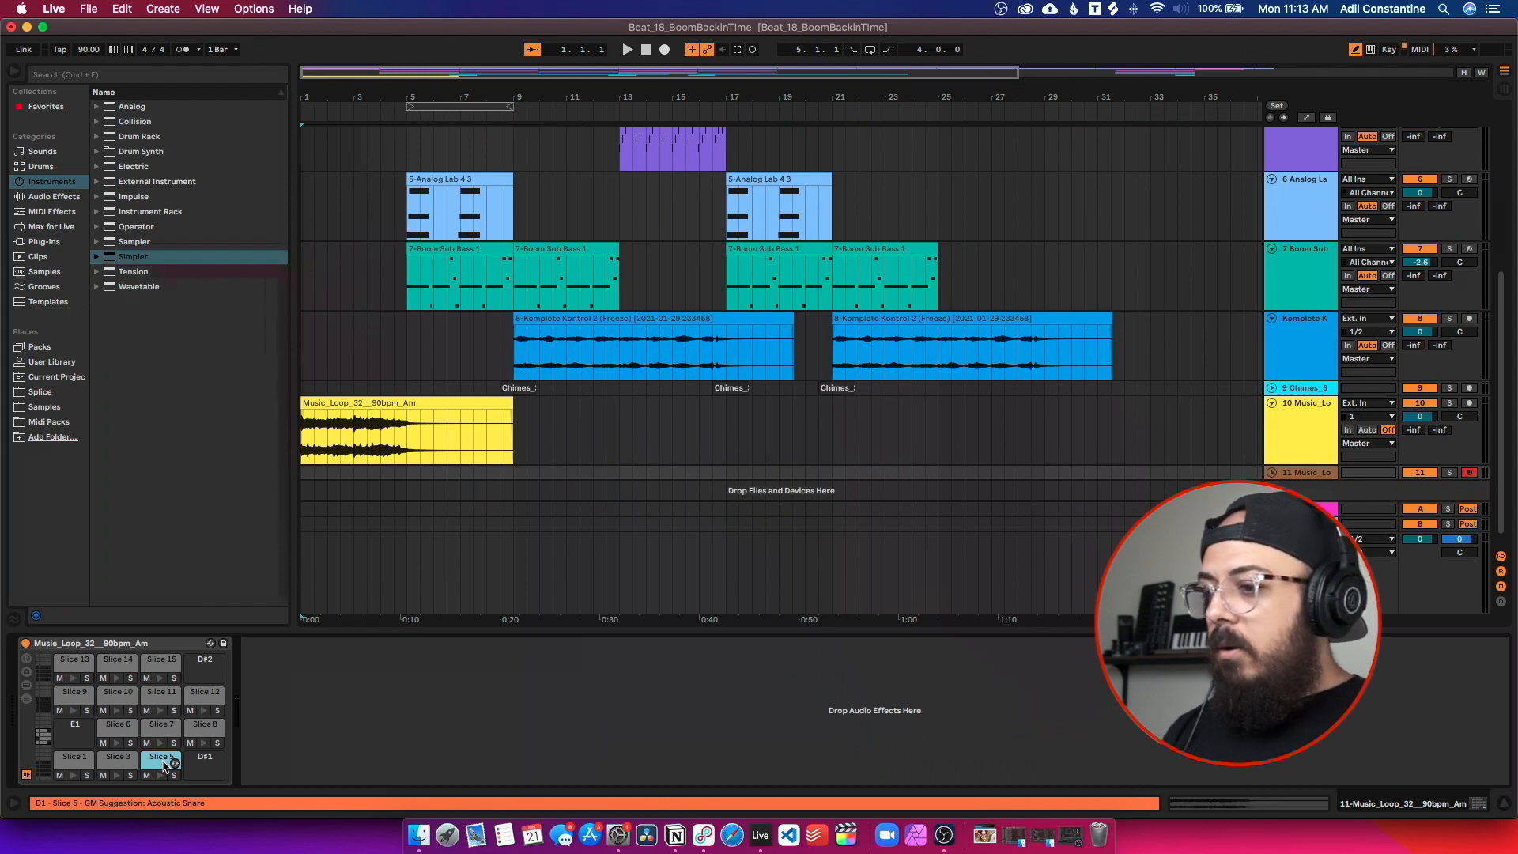
left_click(160, 724)
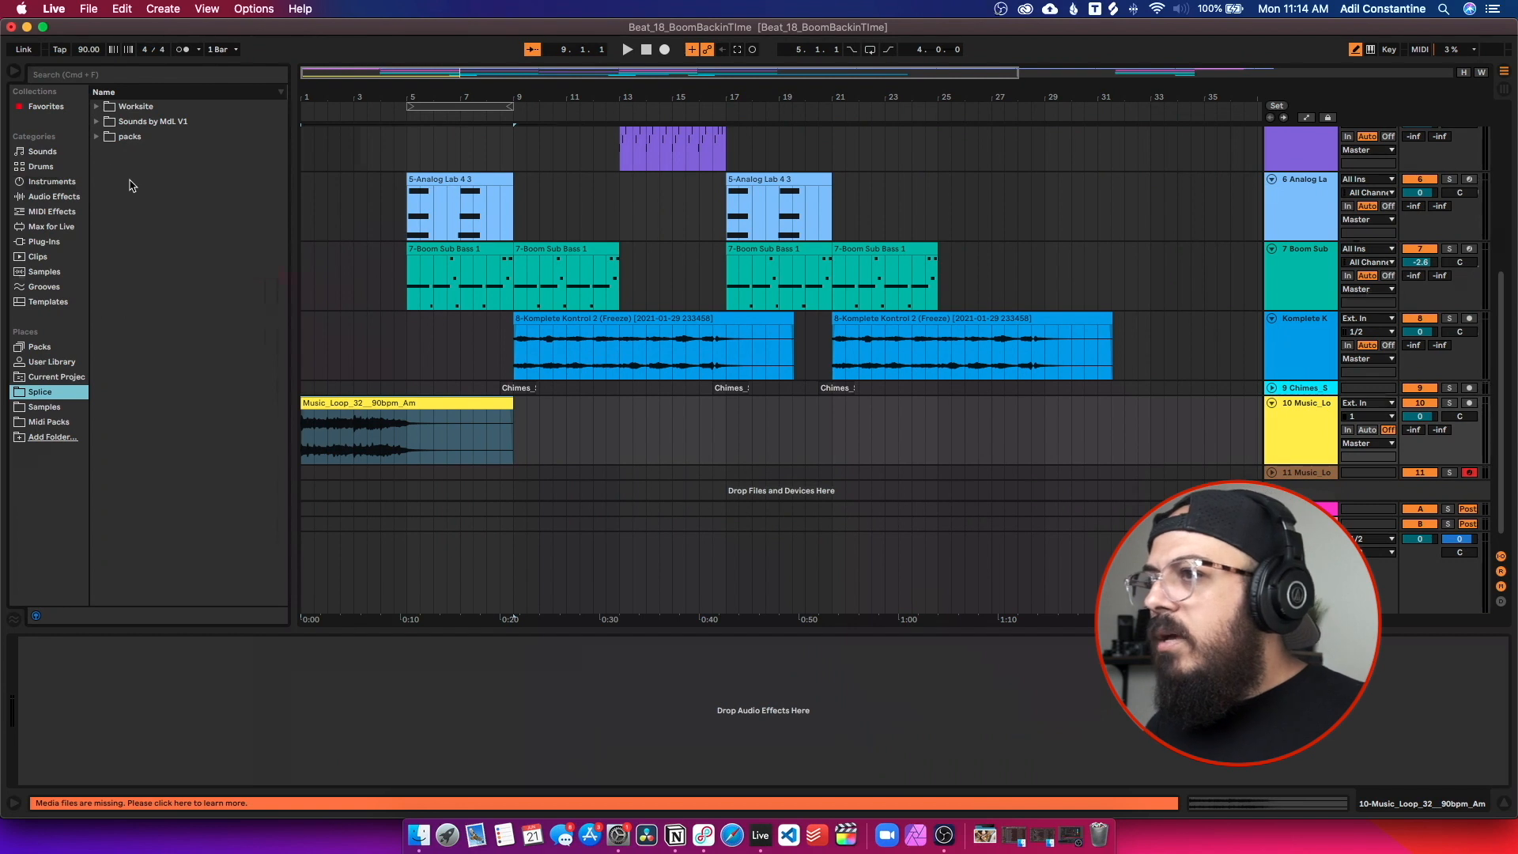
Step: Search for 'drum' and open Vintage Hip-Hop Beats > Drum_Loops to find the VHB_88 loop
type("drum")
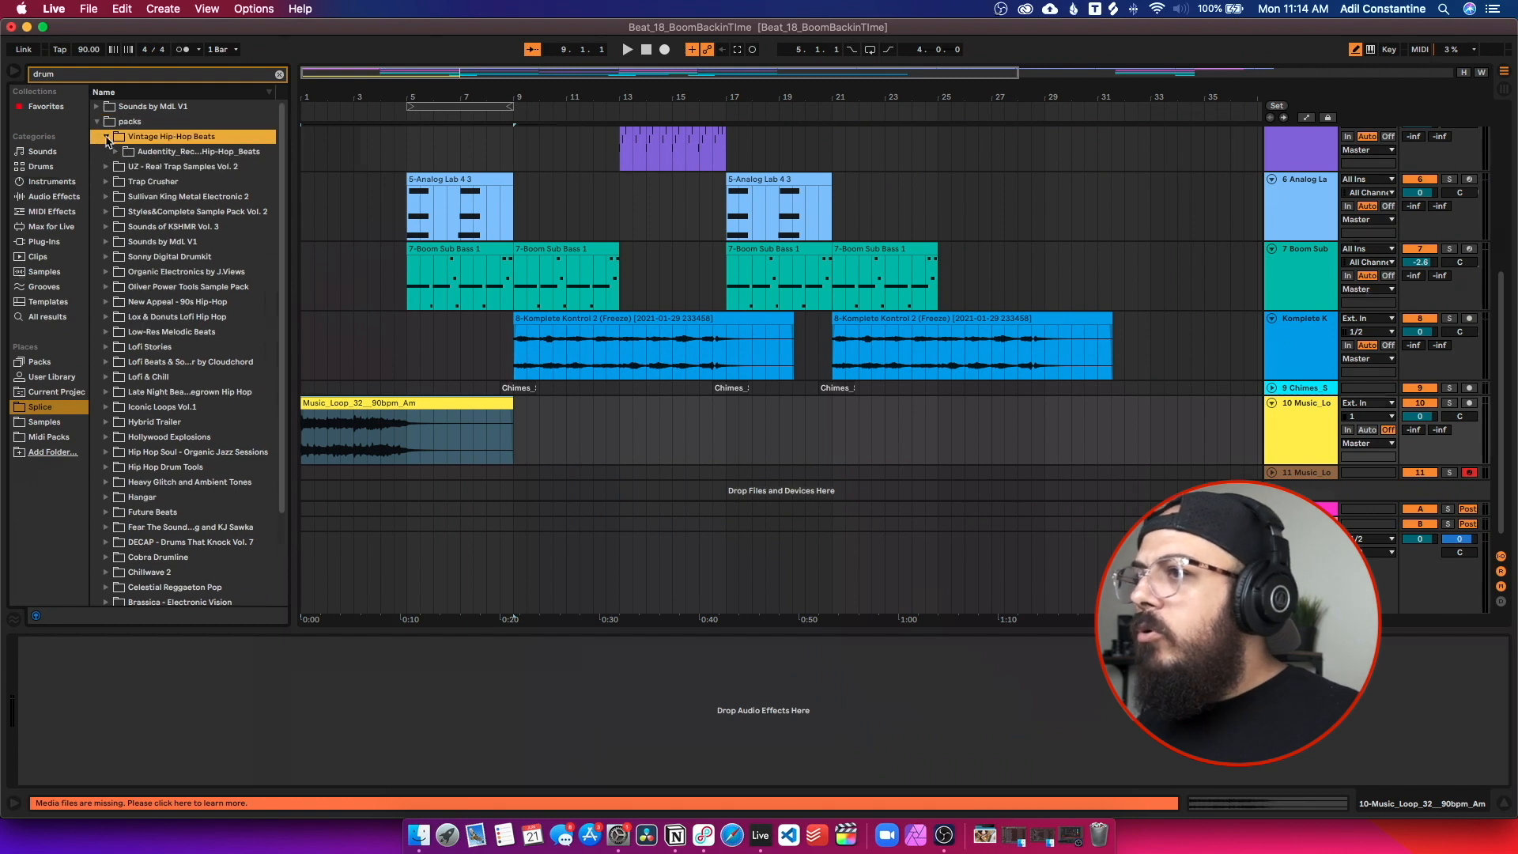
left_click(120, 151)
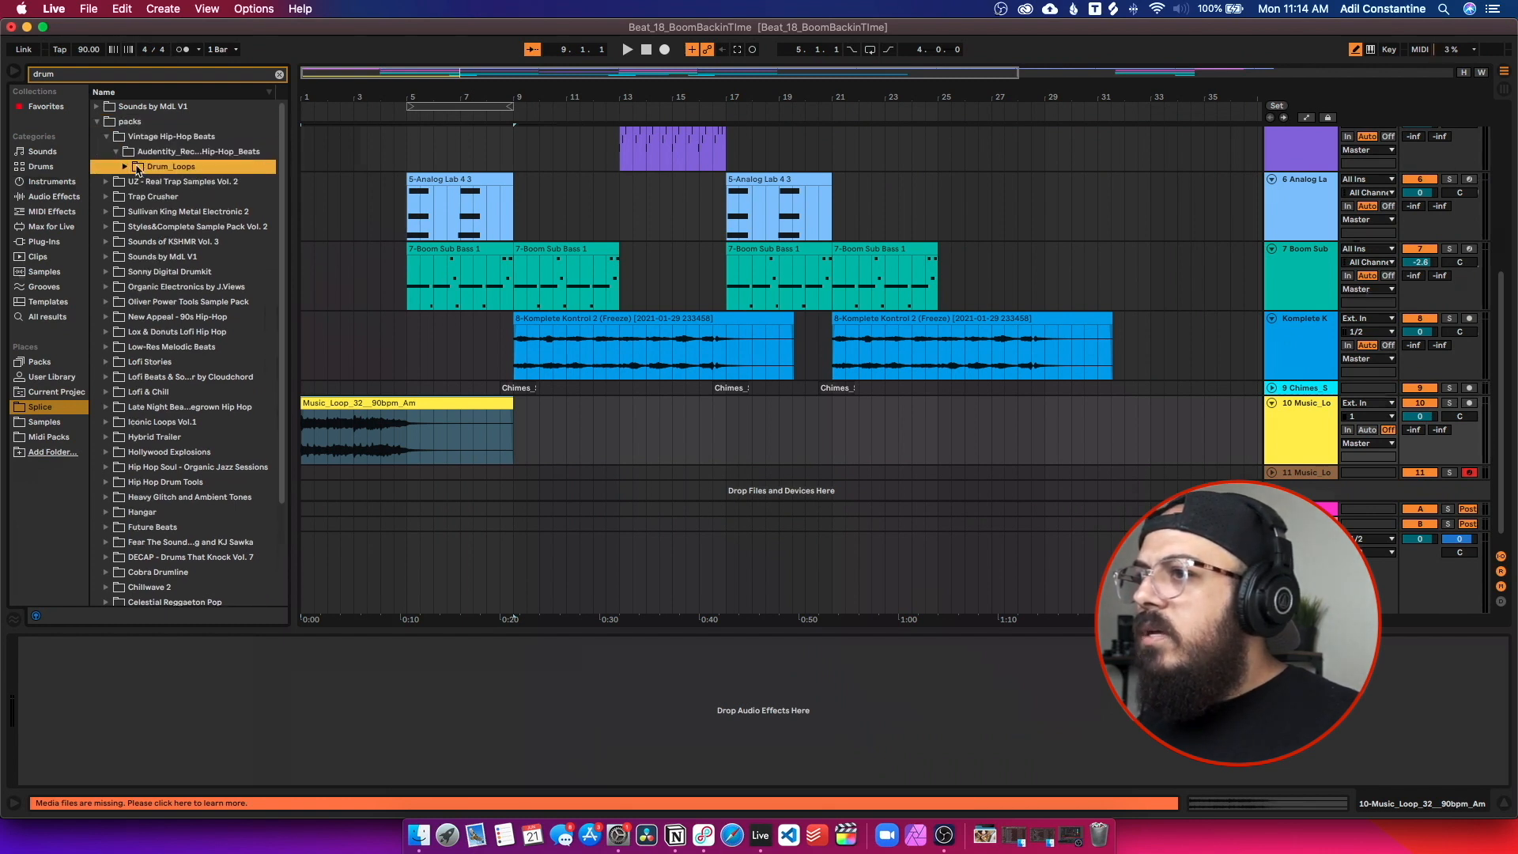
left_click(125, 166)
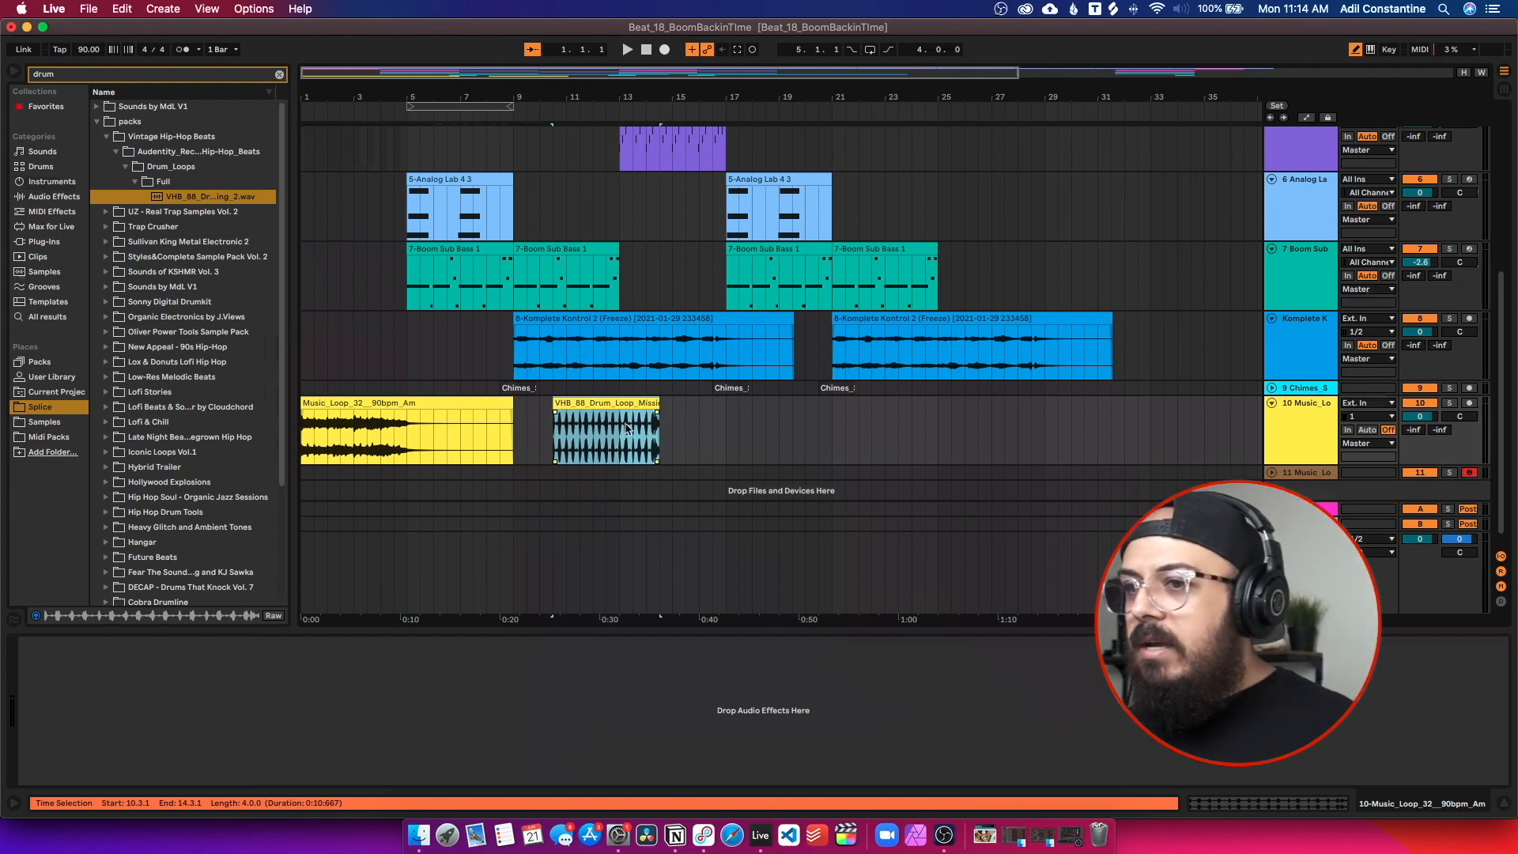
Step: Load the VHB_88 drum loop into Simpler on a new track and slice it to a Drum Rack
left_click(45, 181)
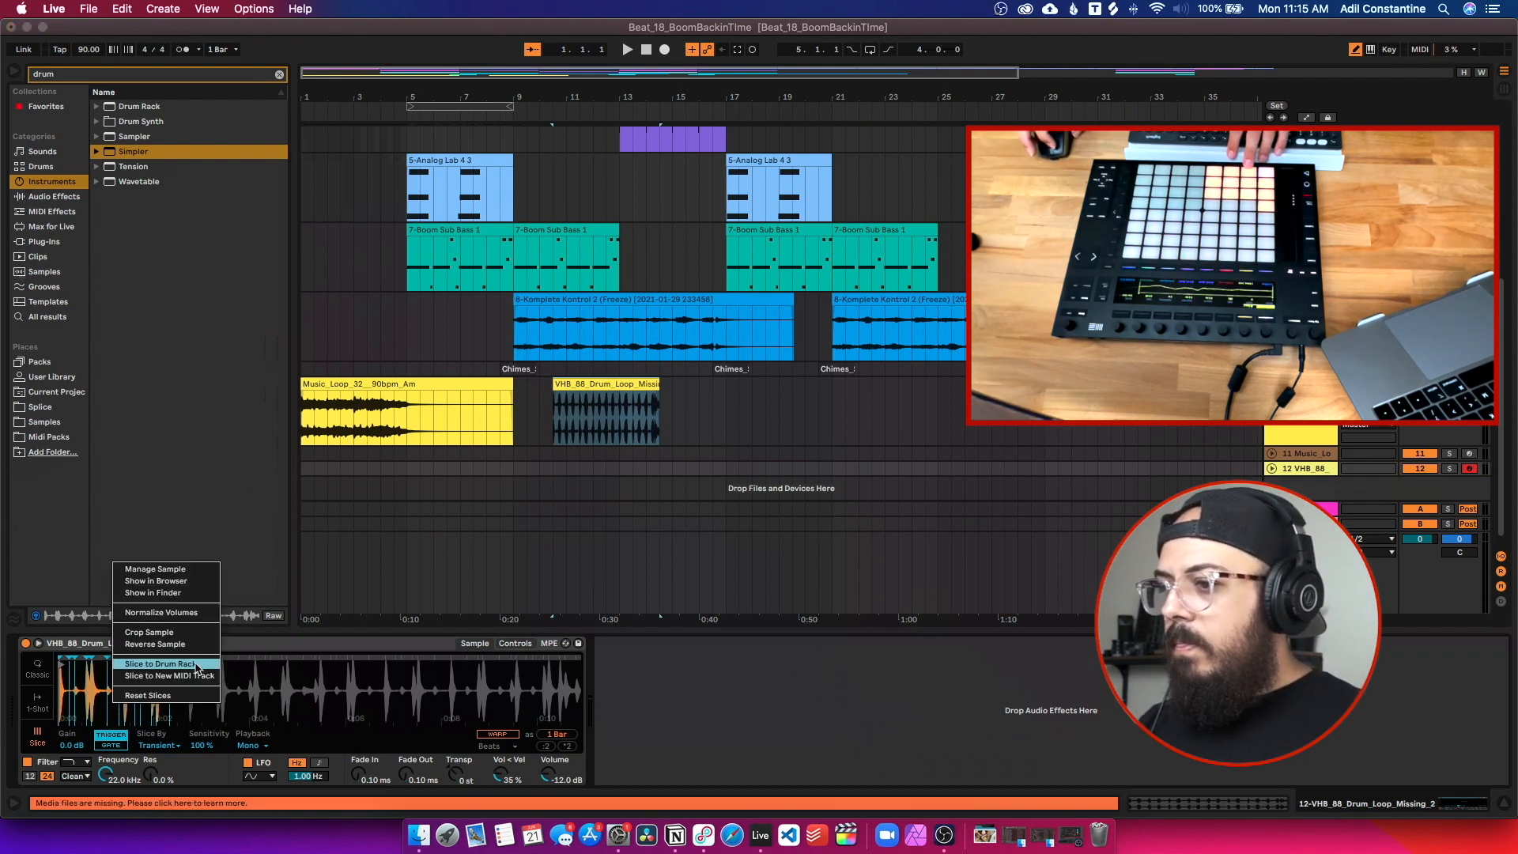
left_click(161, 663)
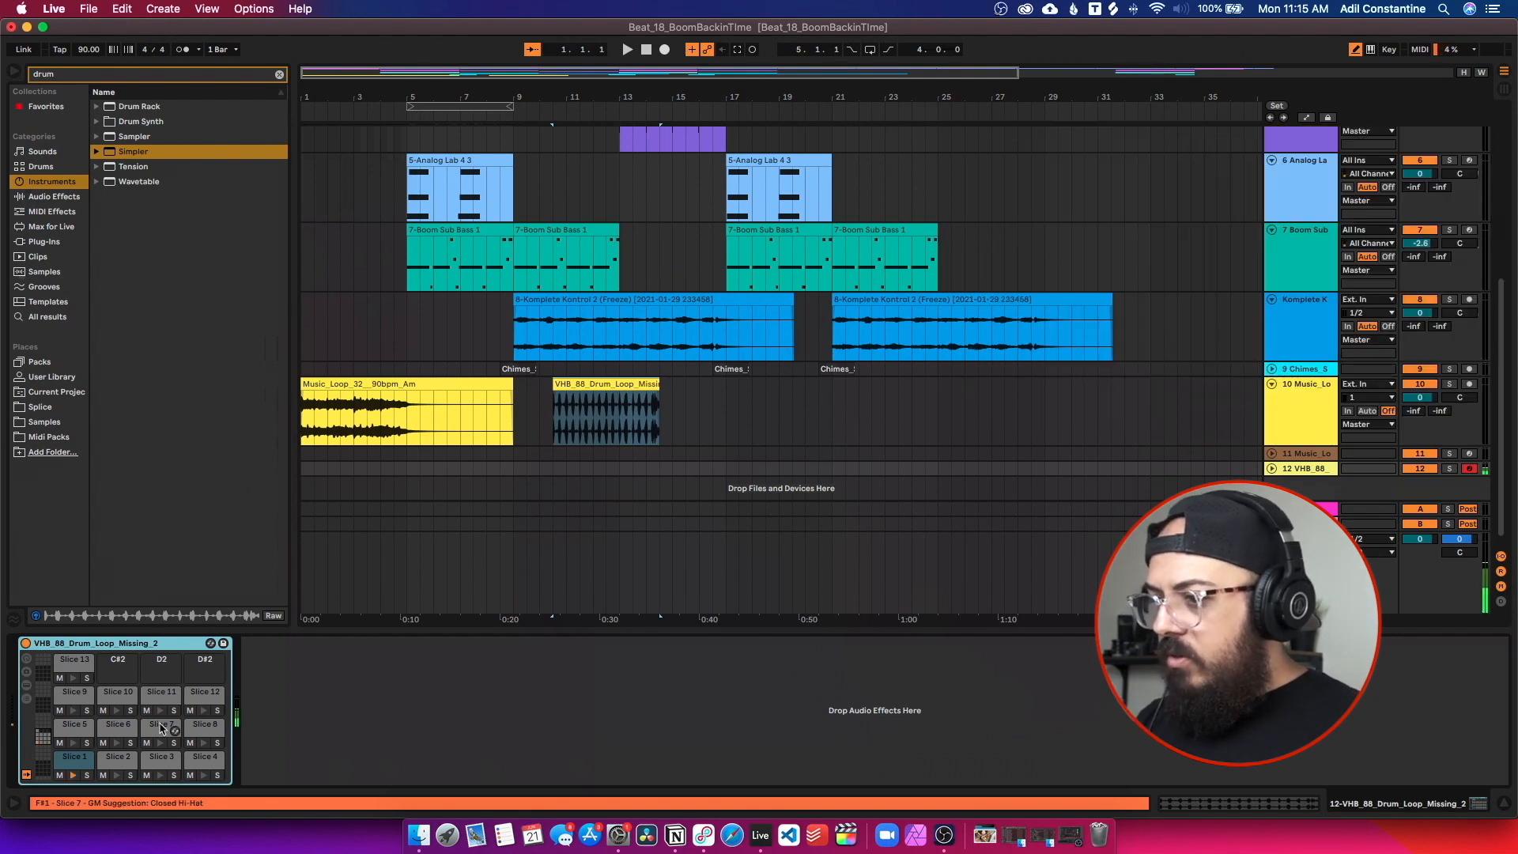
Step: Rename Slice 1 'kick', delete Slices 2 and 3, and select Slice 4 for renaming
right_click(74, 757)
type("kick")
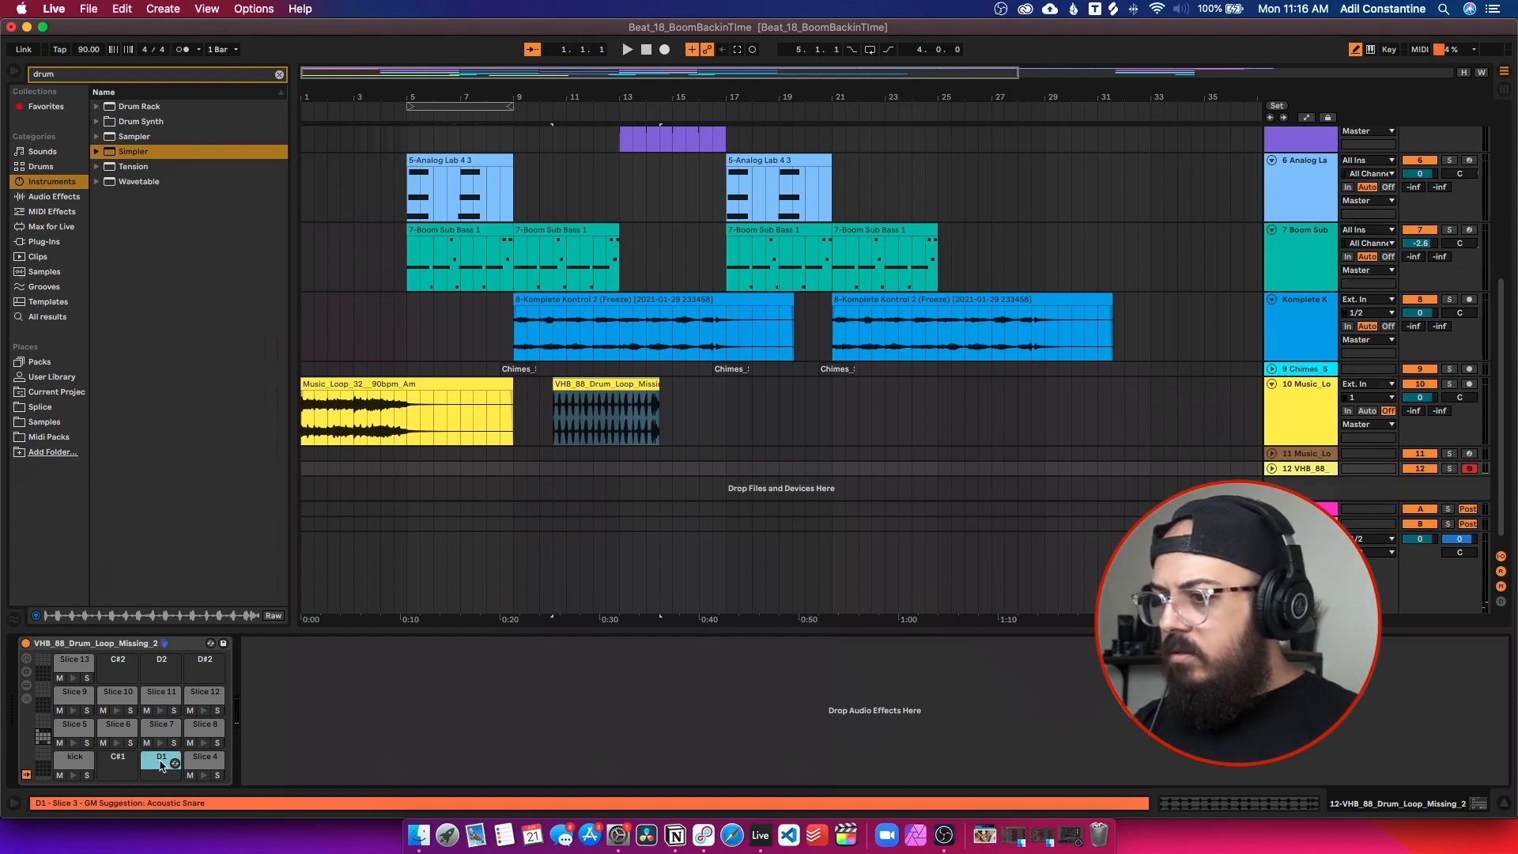
left_click(204, 759)
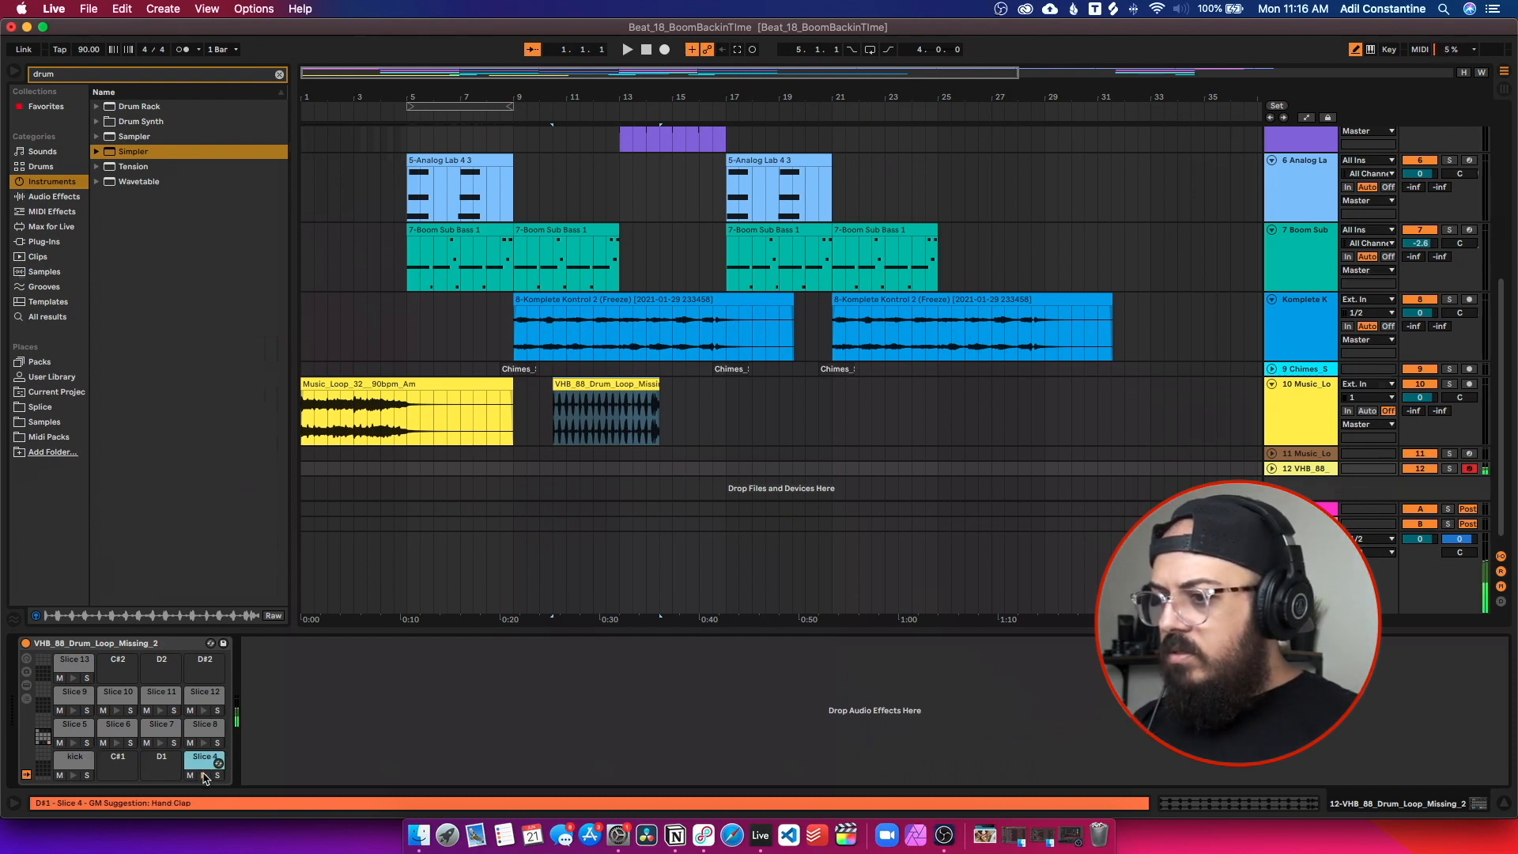
left_click(204, 756)
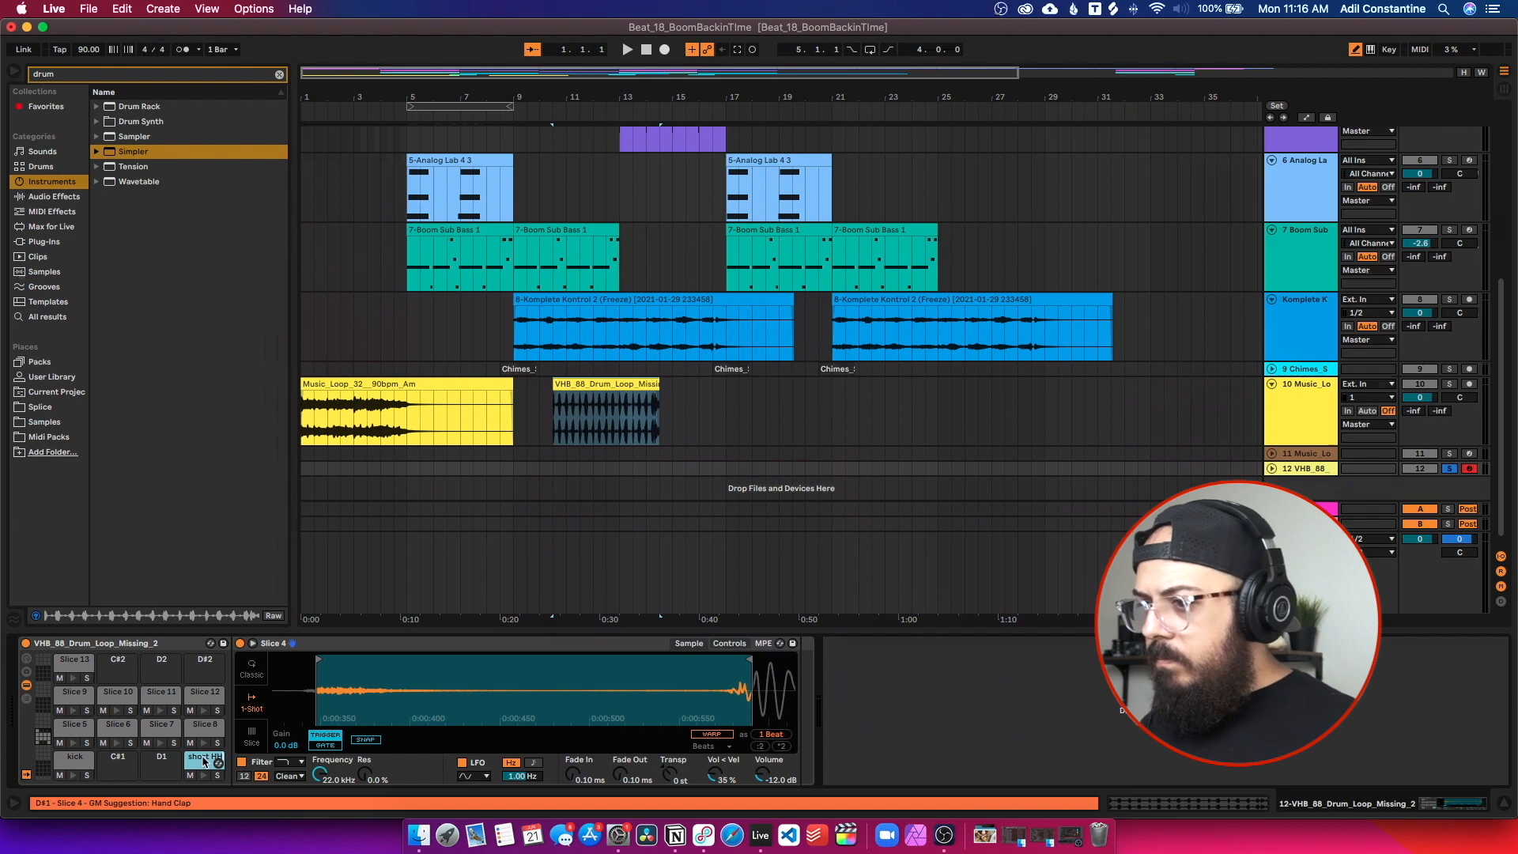
Step: Confirm 'short HH', delete Slice 6, and place a snare named 'Snare' on C#1
left_click(204, 757)
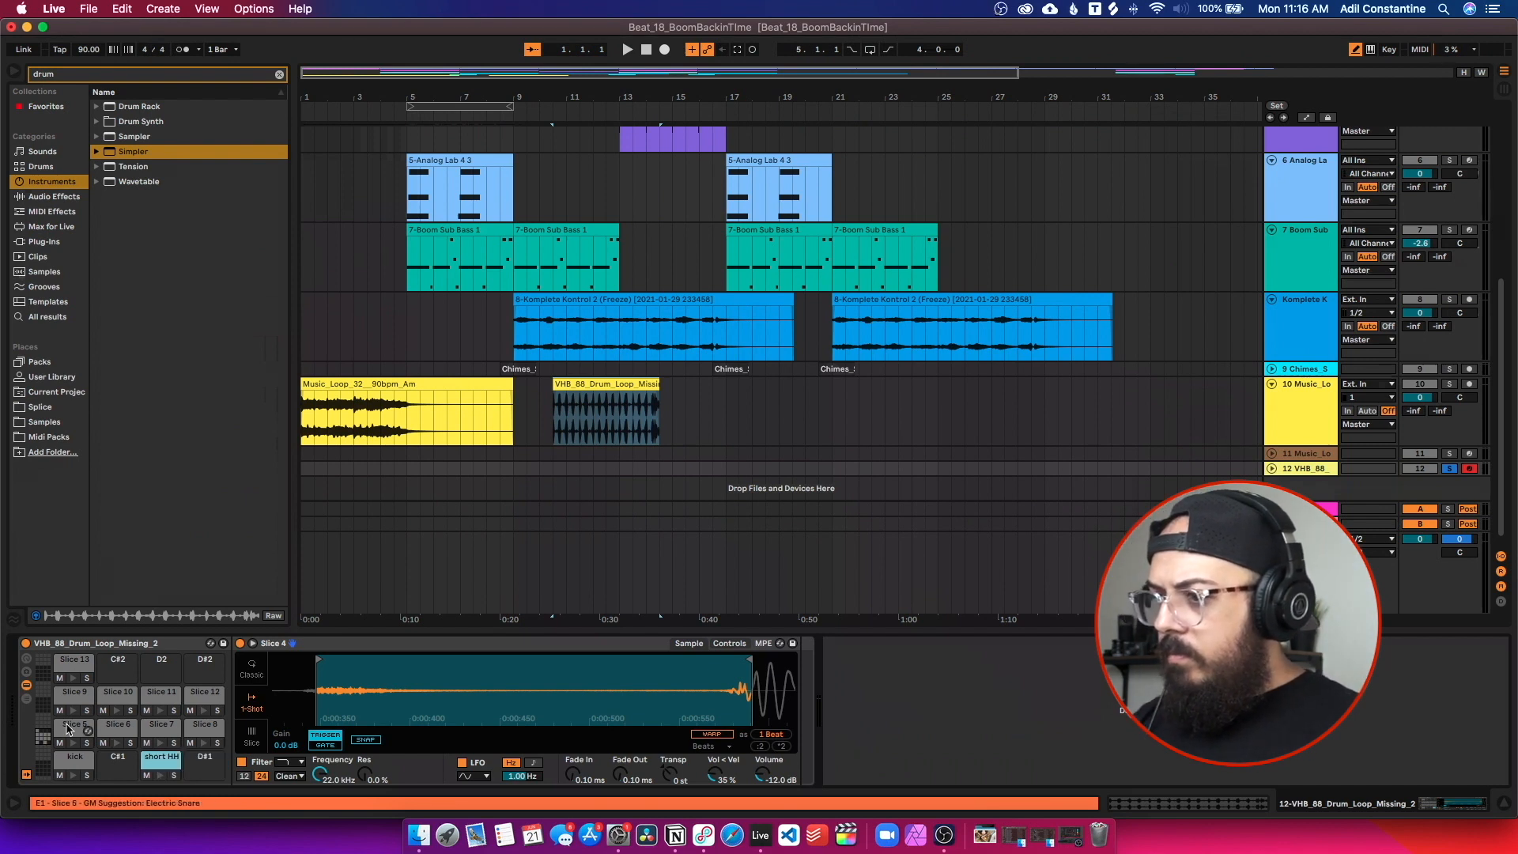
left_click(74, 724)
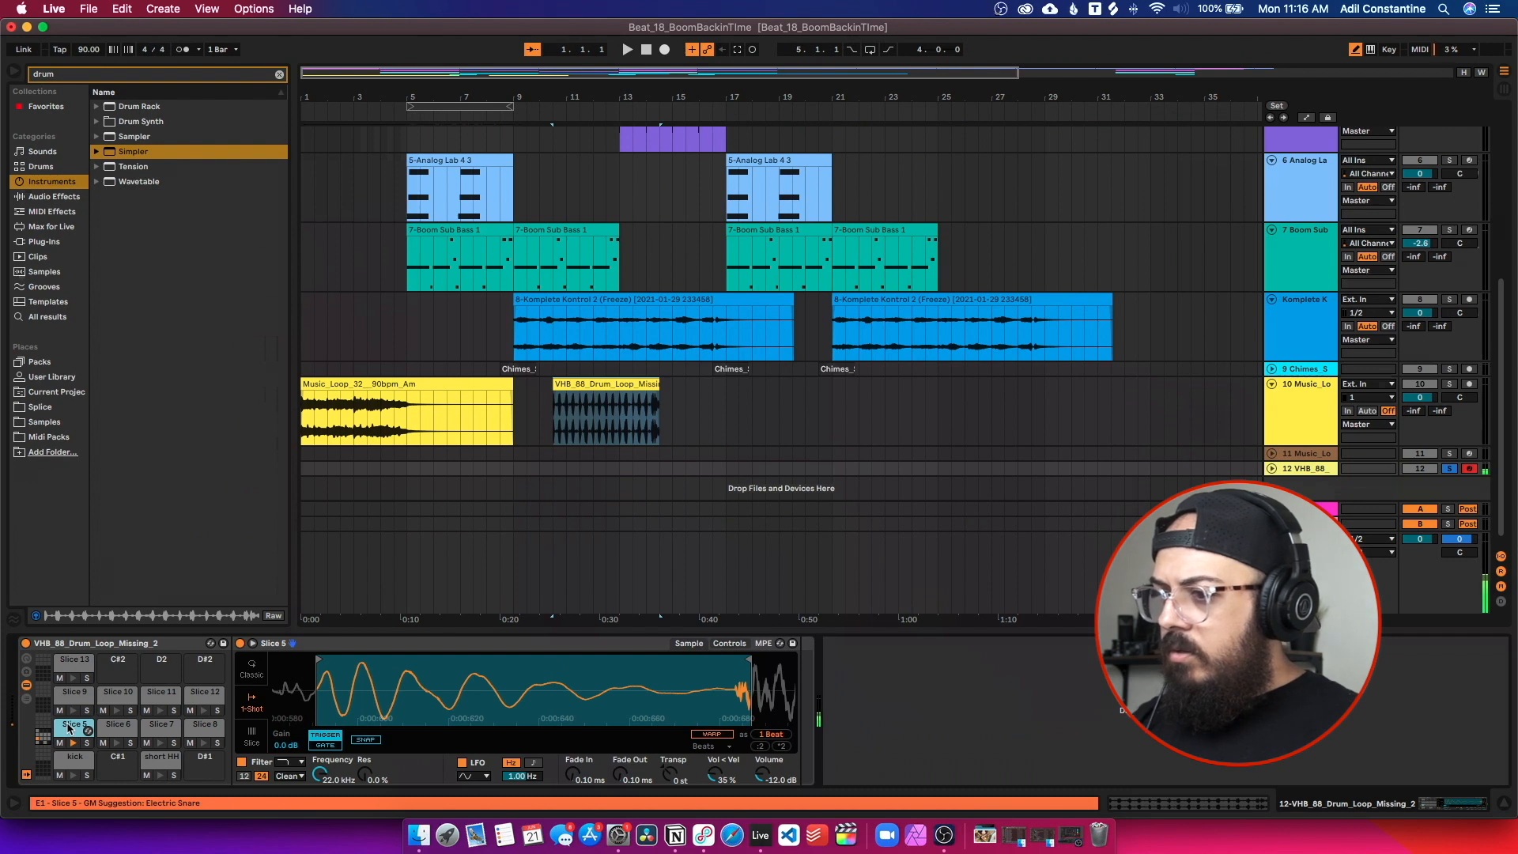
left_click(118, 725)
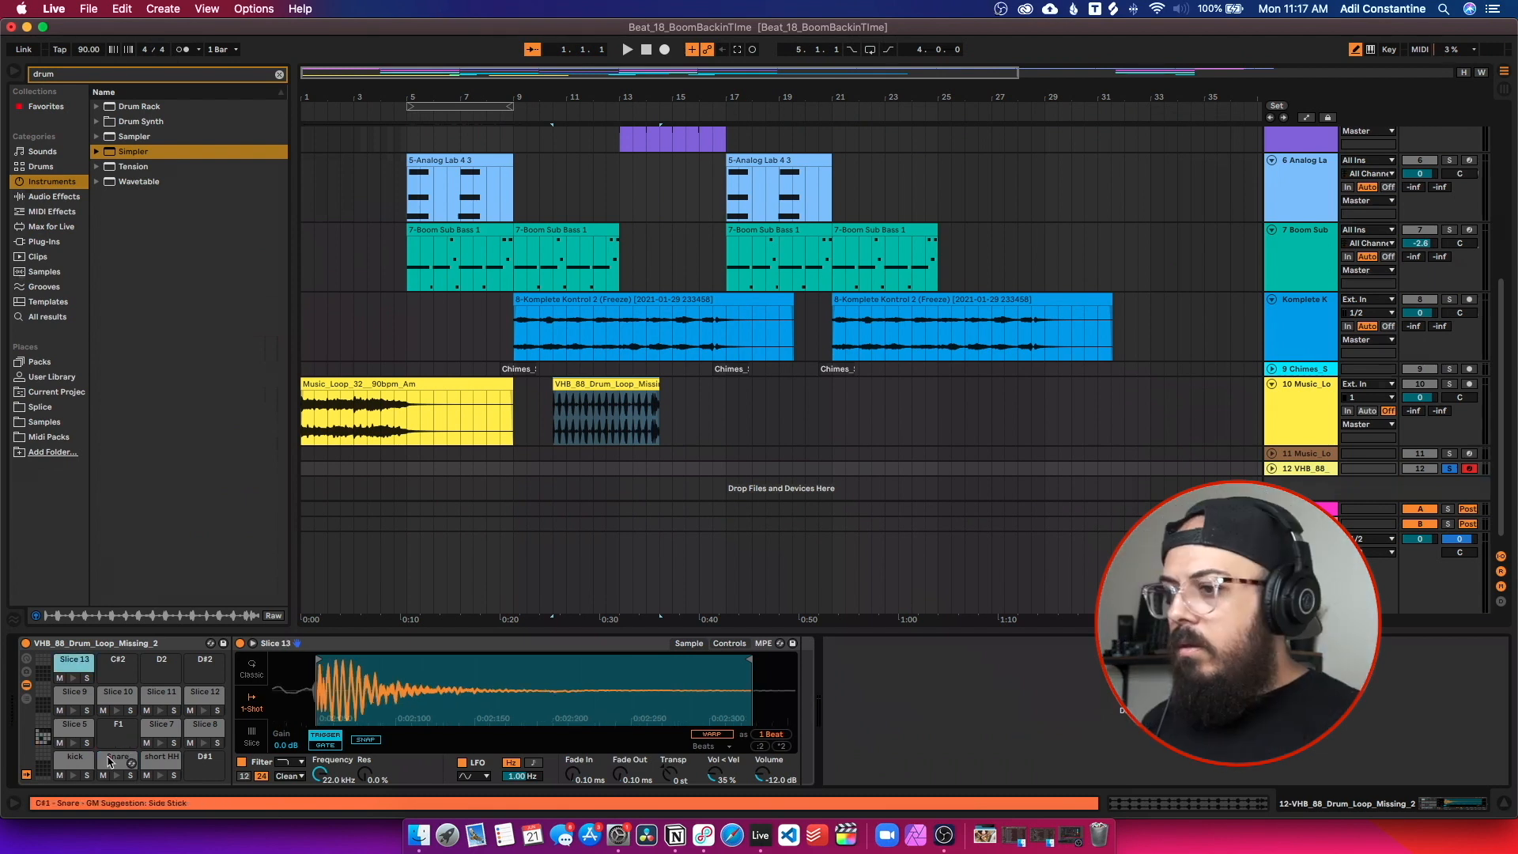
left_click(74, 725)
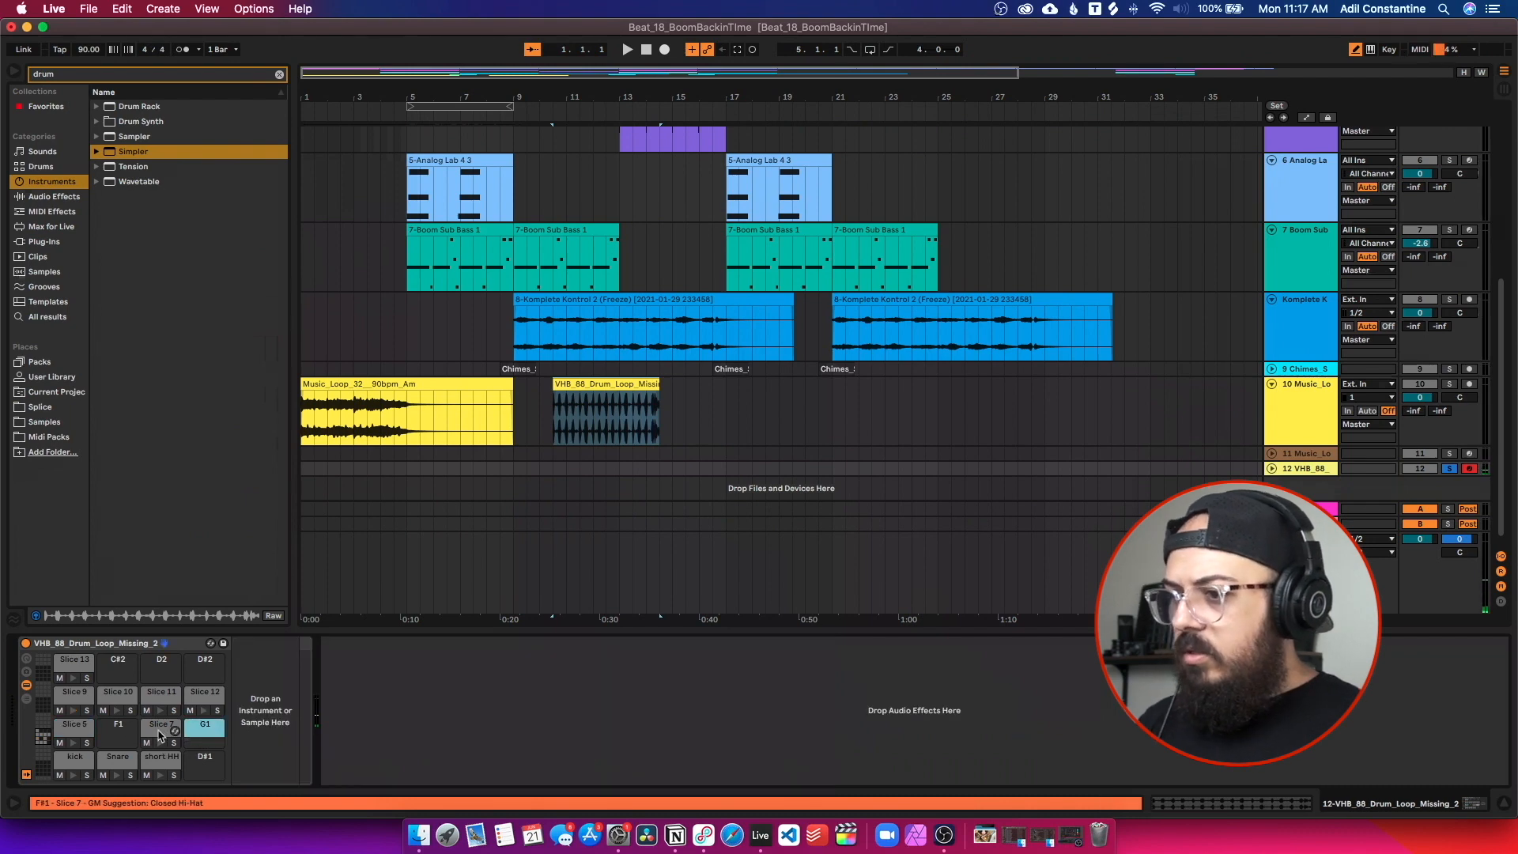
Step: Delete the leftover slice pads, keeping kick, Snare and short HH, and audition the kick pad
left_click(204, 691)
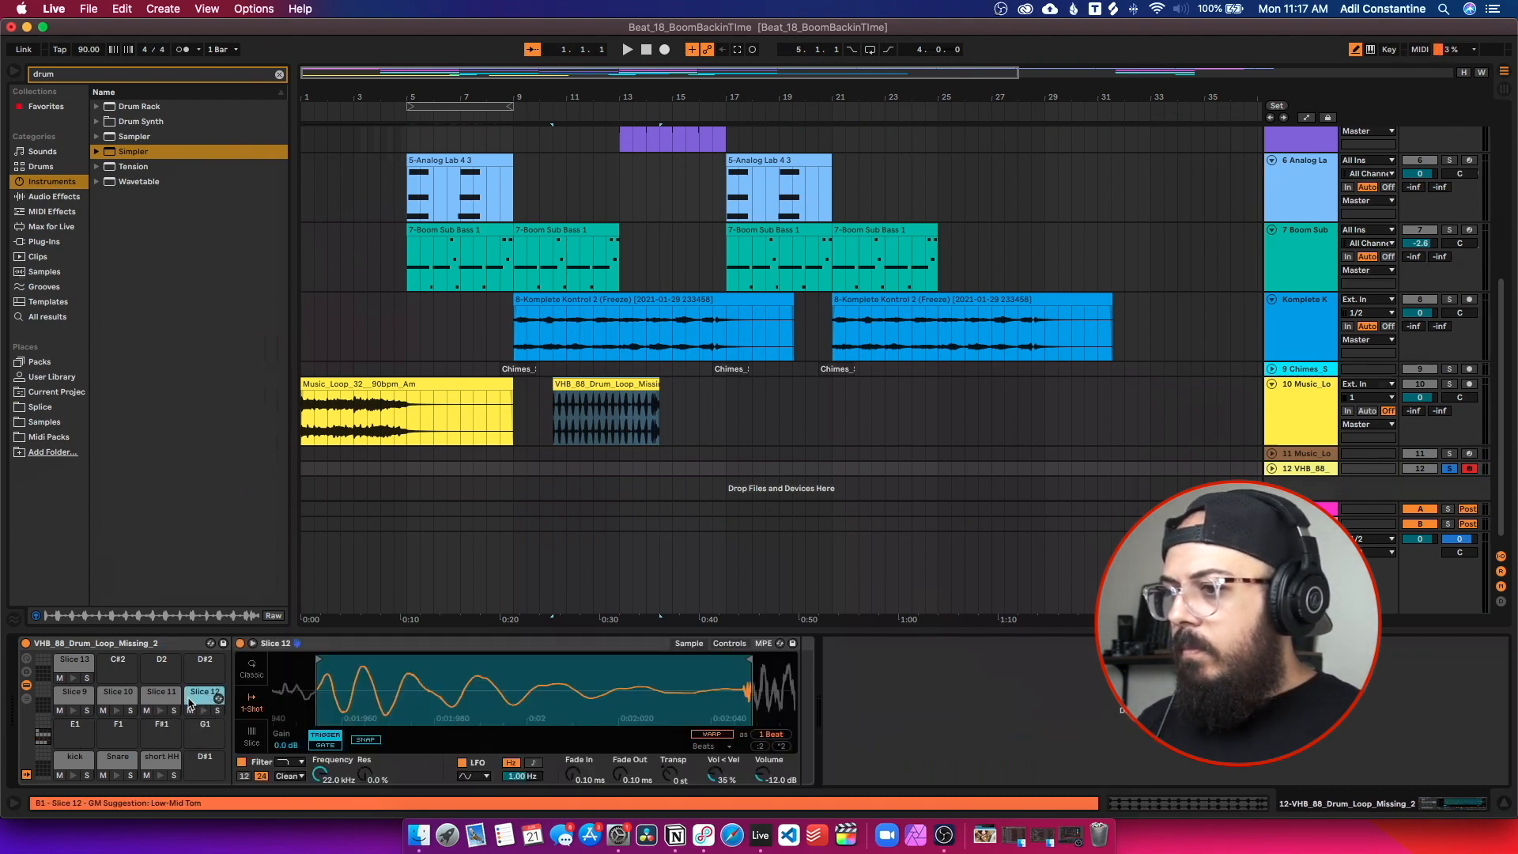
left_click(72, 692)
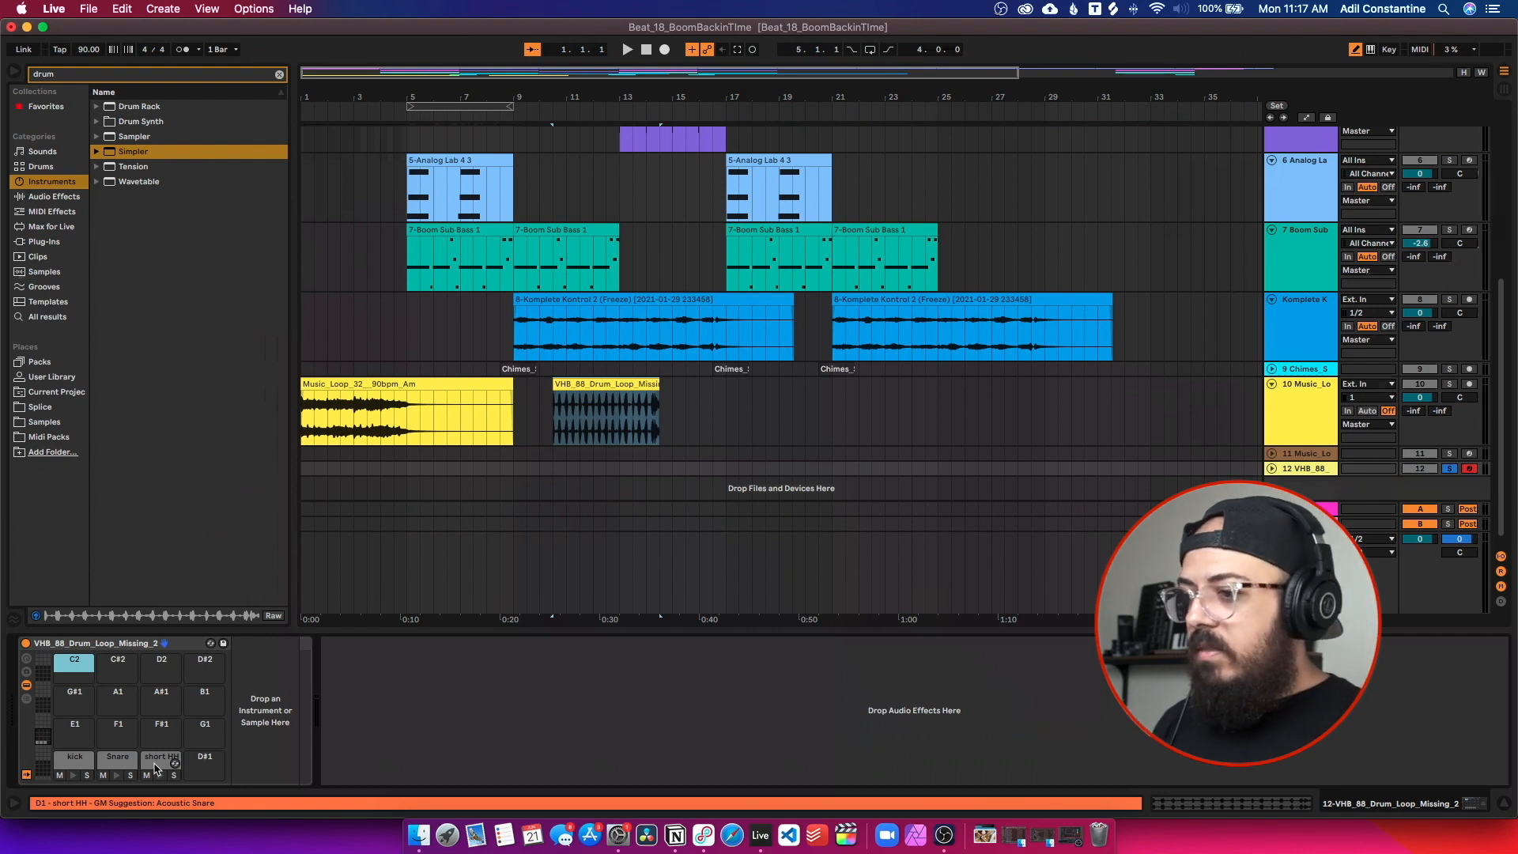
left_click(161, 756)
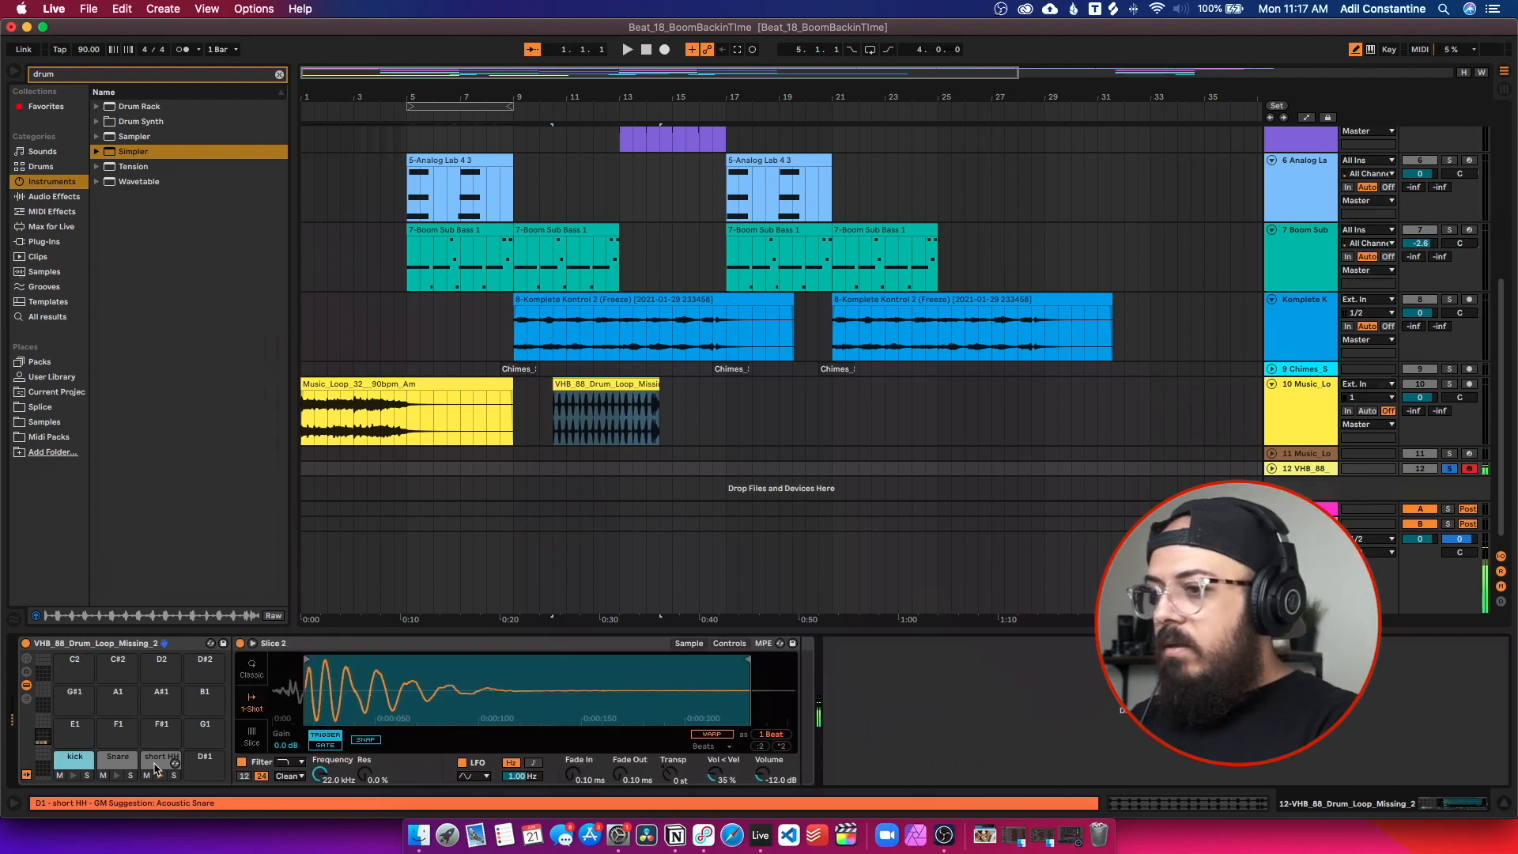